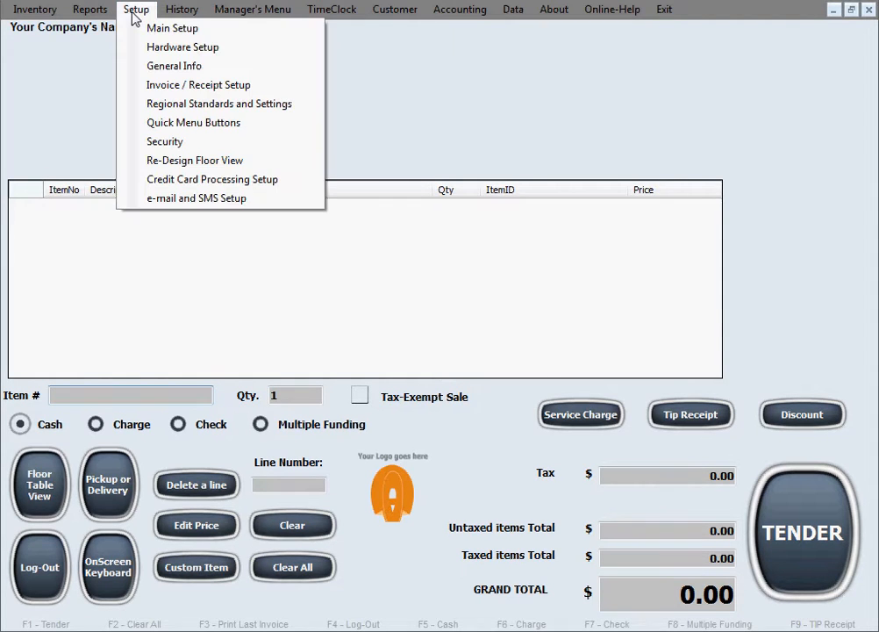
mouse_move(266, 123)
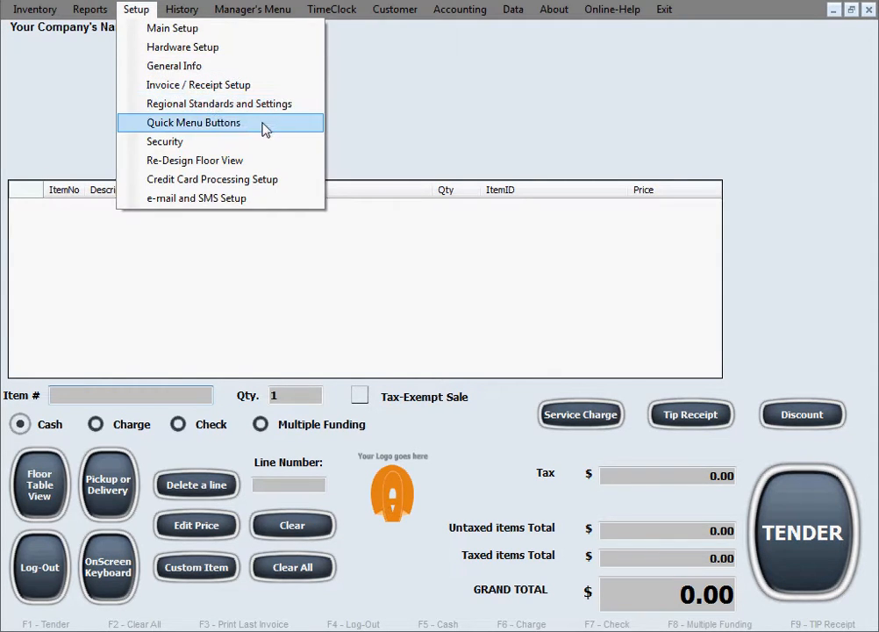
Step: Open the Quick Menu Buttons setup screen from the Setup menu
left_click(193, 123)
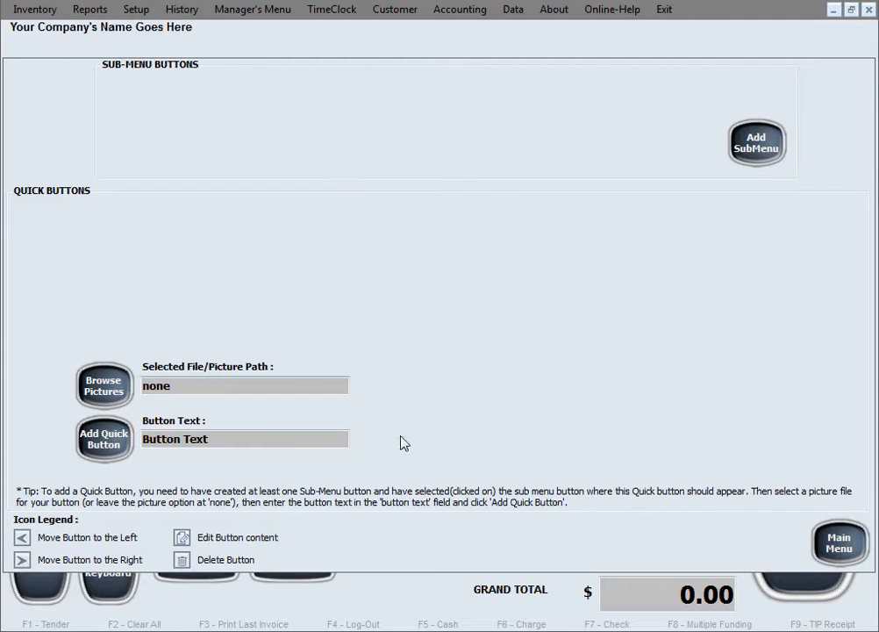
mouse_move(541, 193)
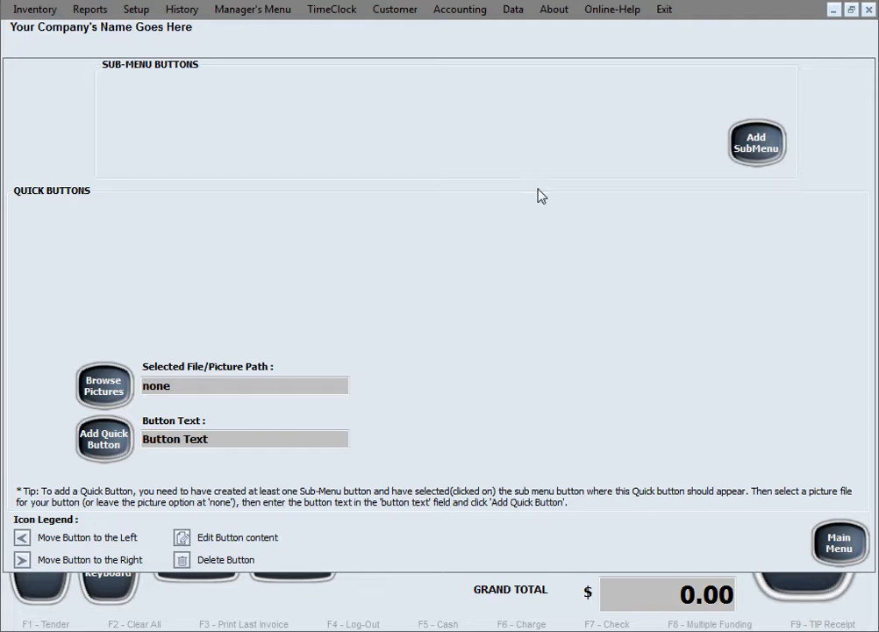
Step: Return to the main sales screen via Main Menu
left_click(839, 541)
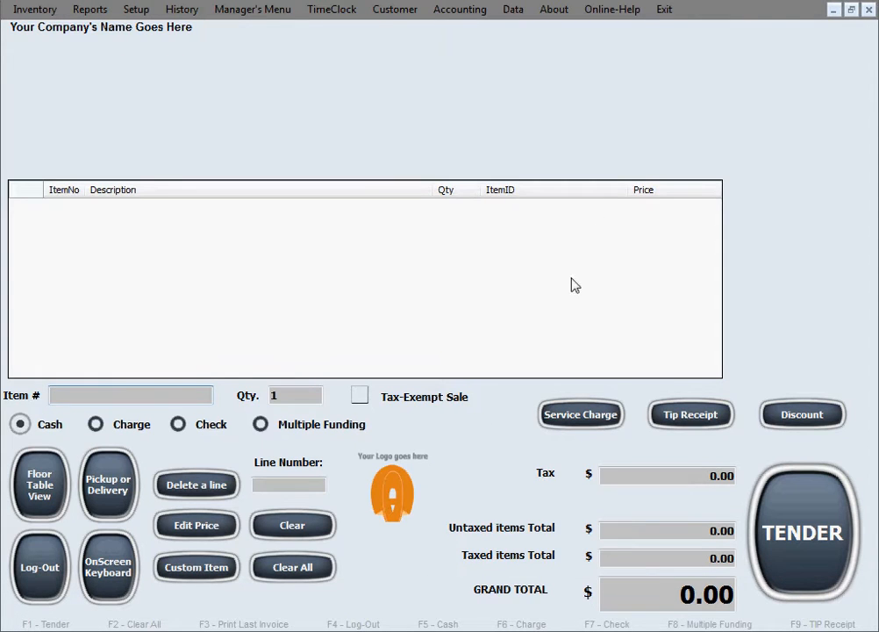
mouse_move(54, 56)
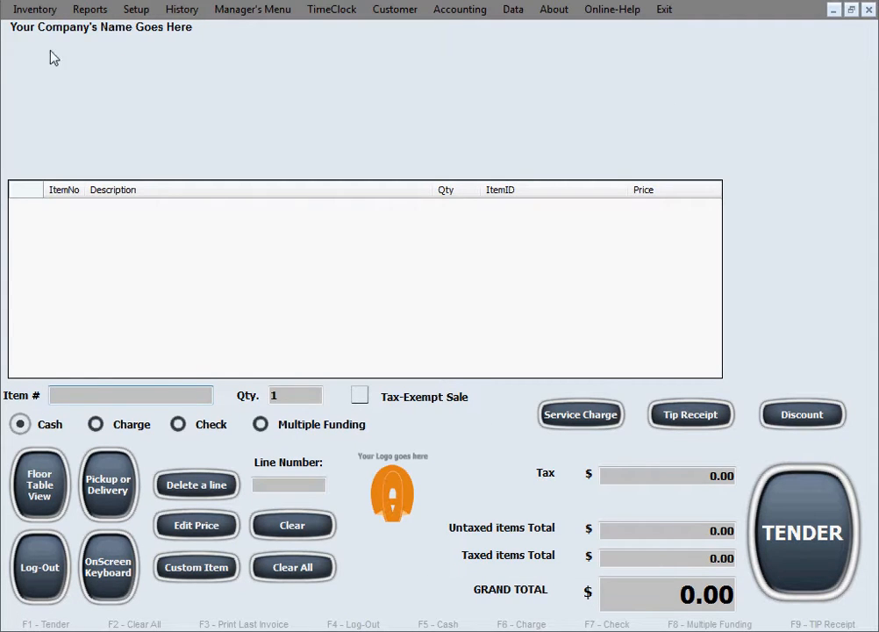
mouse_move(670, 125)
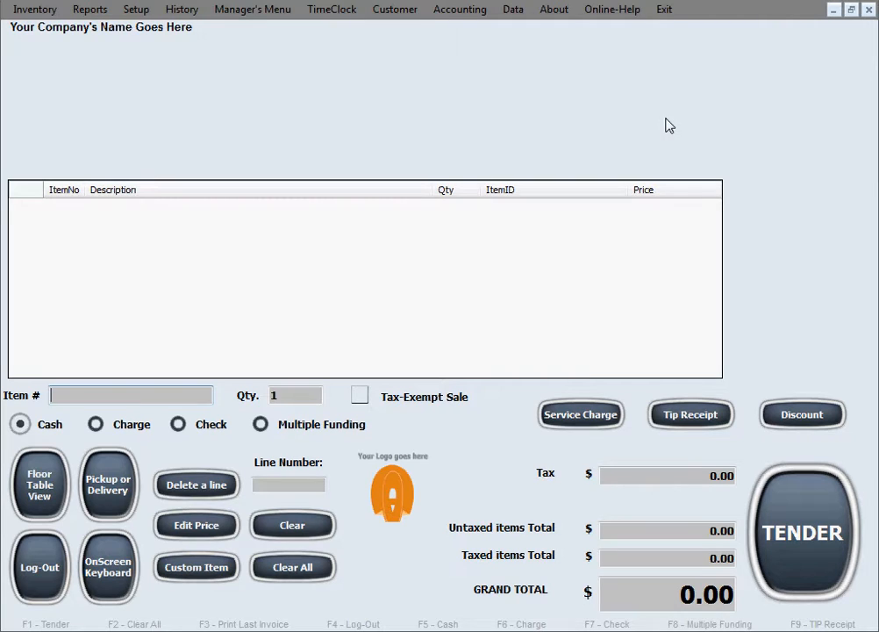
mouse_move(456, 63)
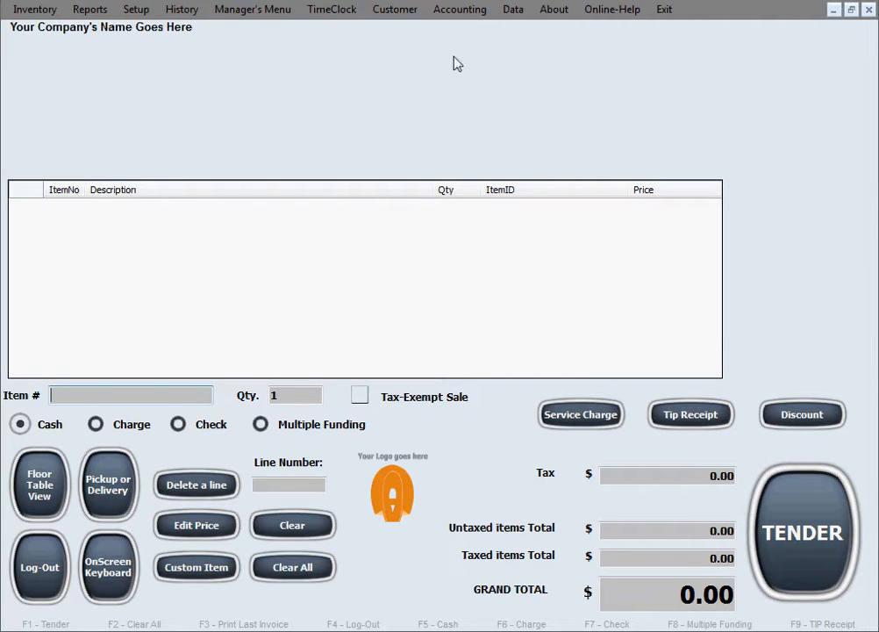
mouse_move(172, 130)
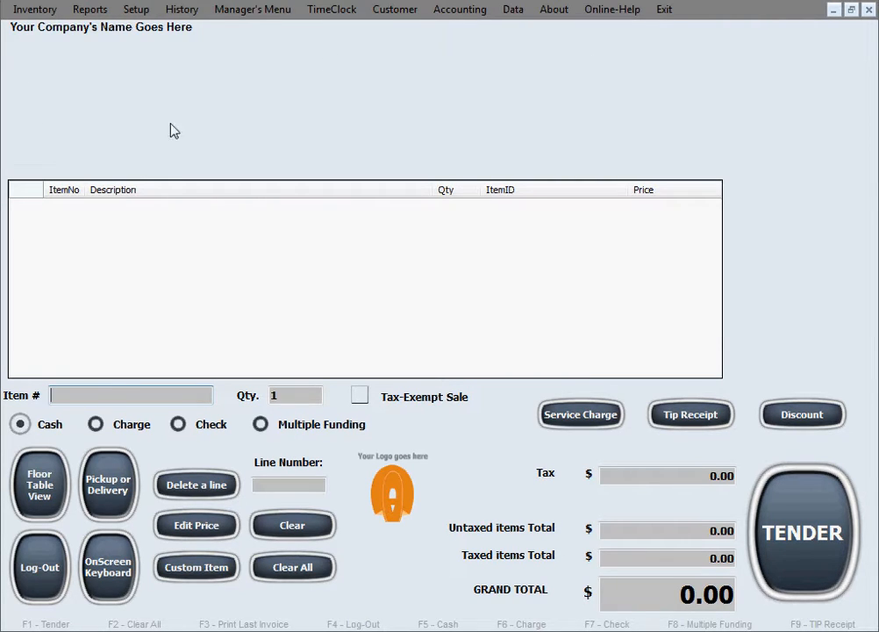
mouse_move(393, 45)
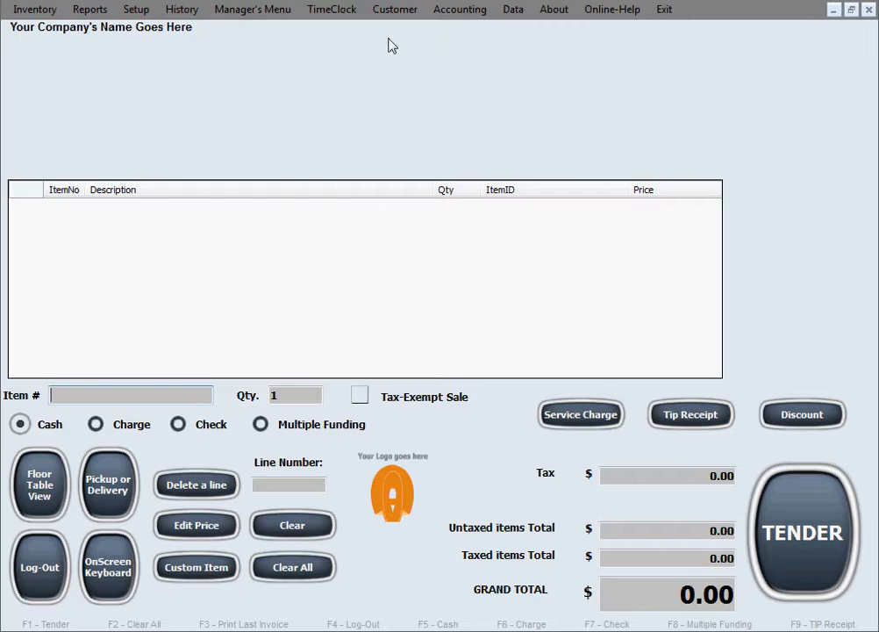
mouse_move(821, 105)
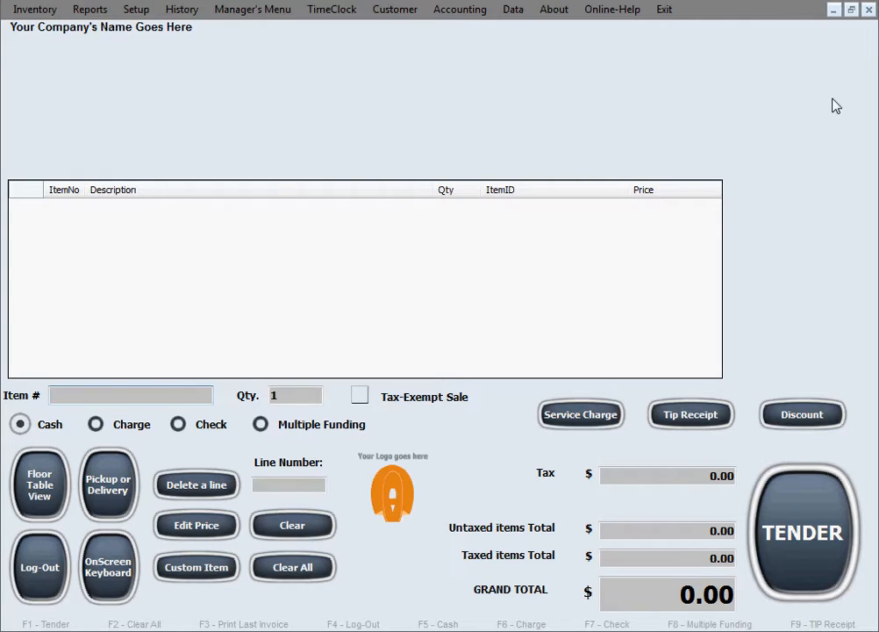
mouse_move(846, 63)
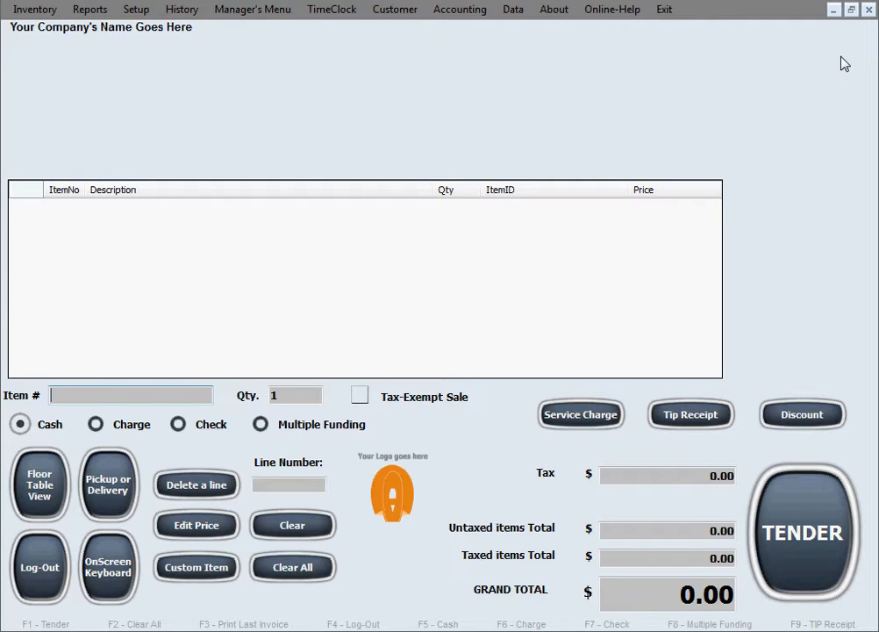
mouse_move(825, 64)
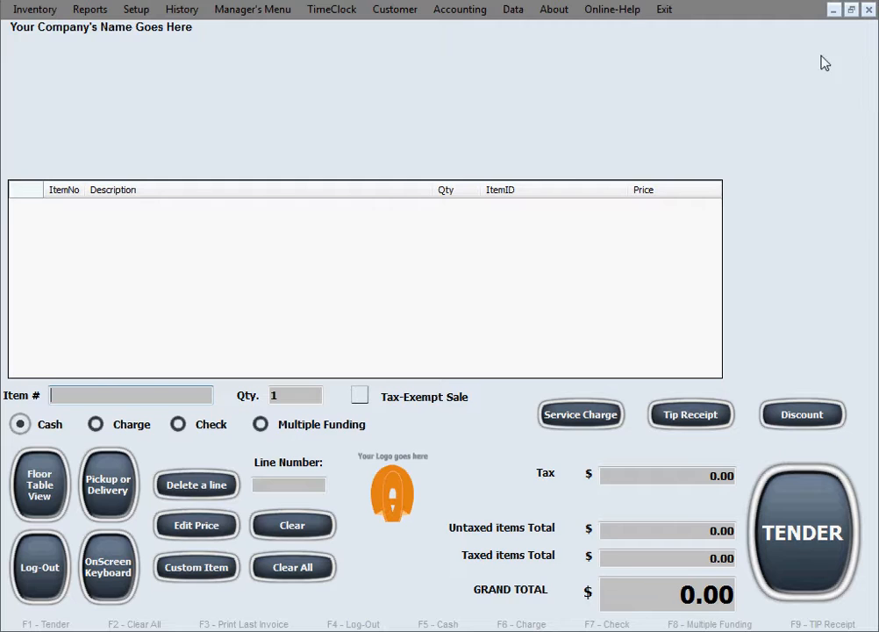
mouse_move(839, 109)
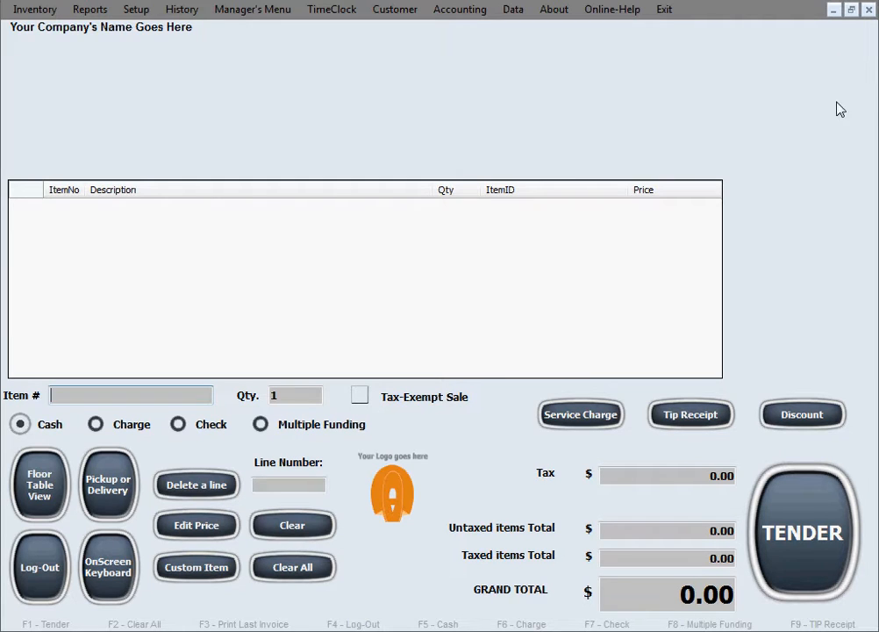
mouse_move(16, 91)
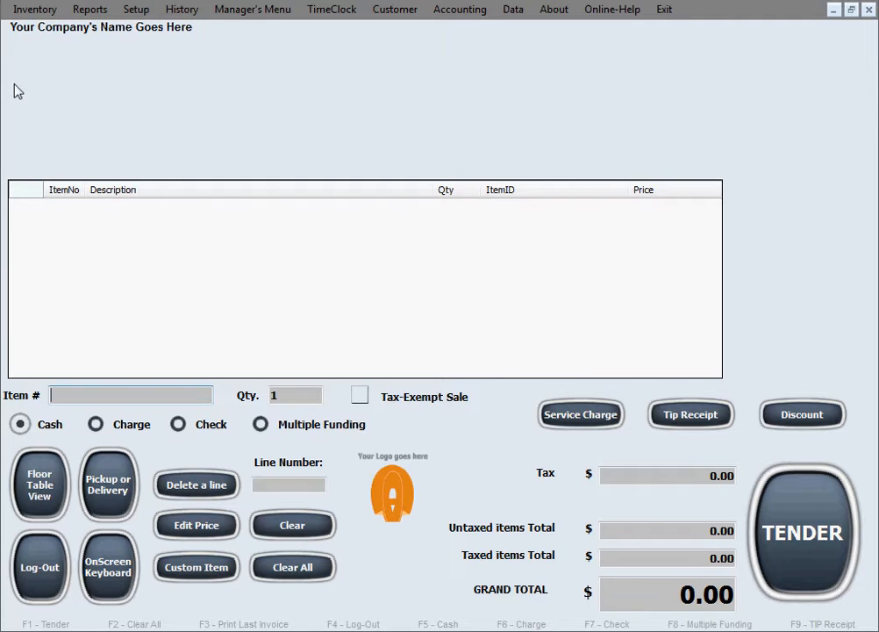
mouse_move(38, 70)
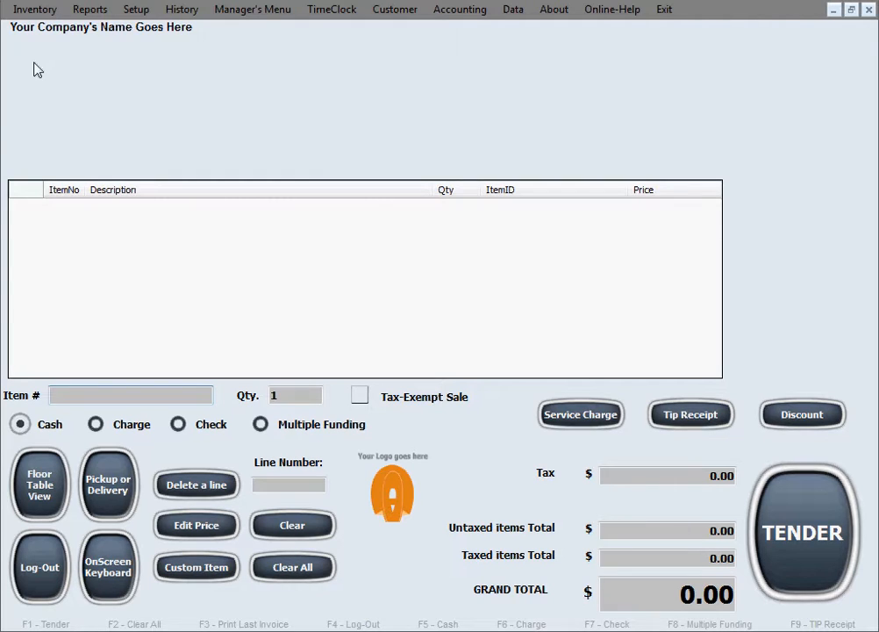
mouse_move(16, 91)
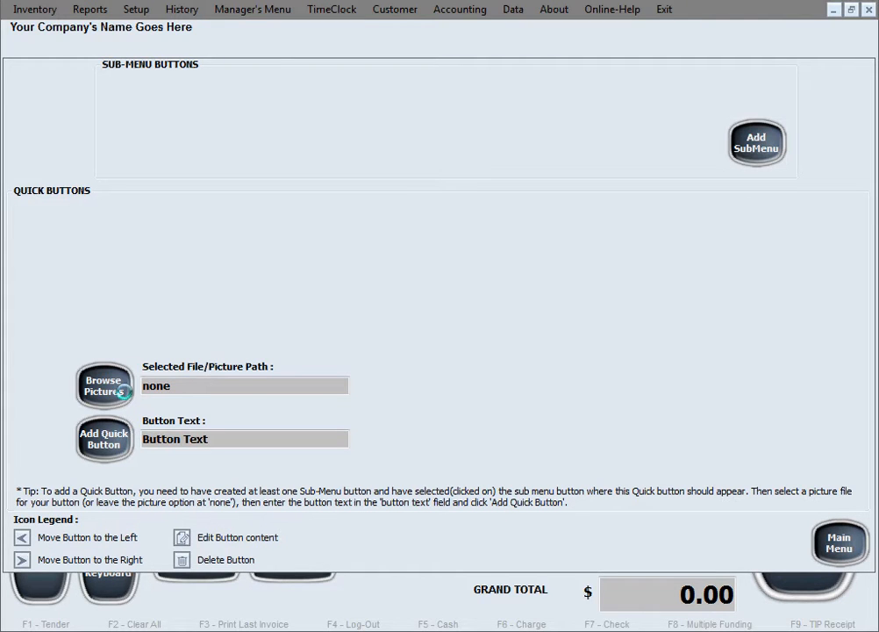
Step: Pick amstell.jpg, name the button Amstel and try adding it, hitting the no-sub-menu error
left_click(104, 385)
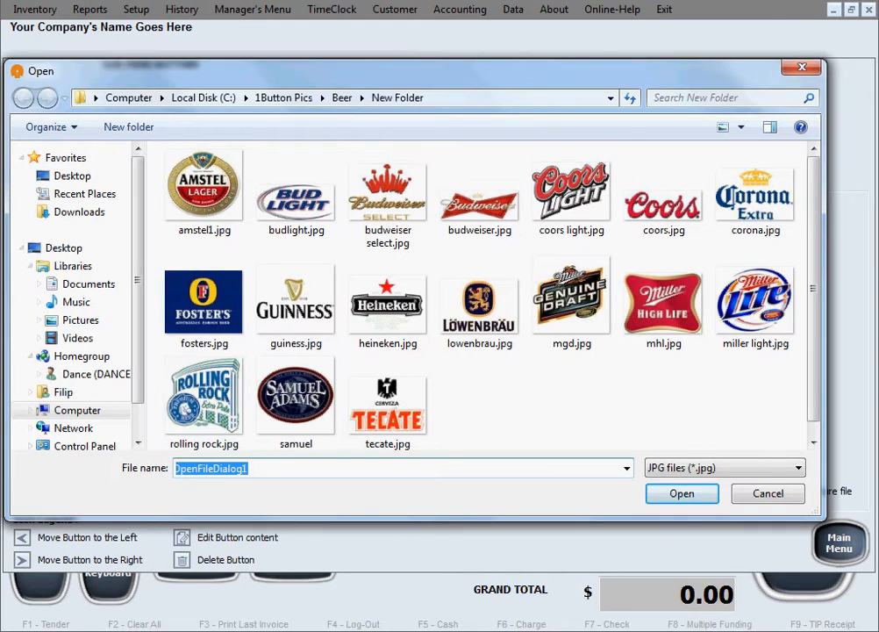
left_click(204, 189)
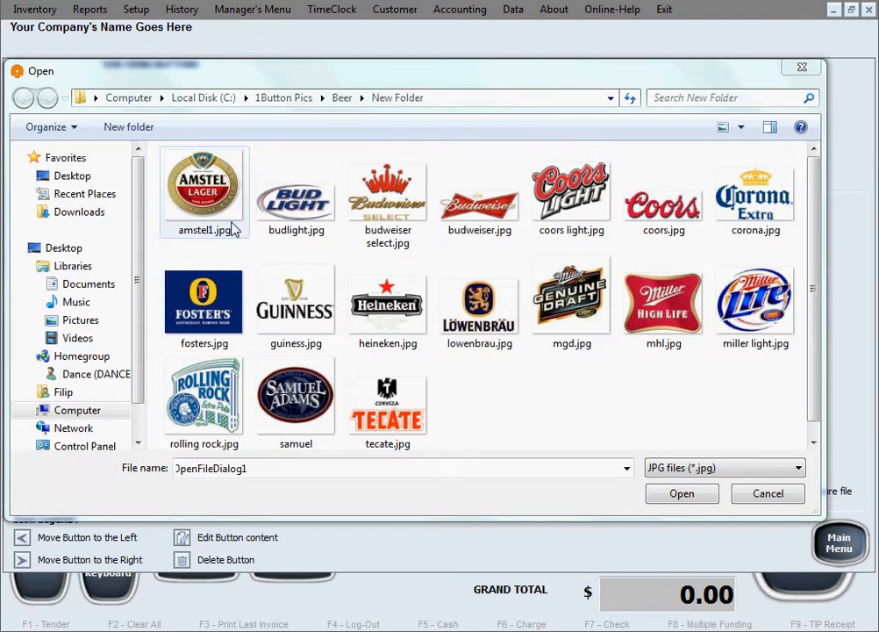
left_click(680, 493)
type("A")
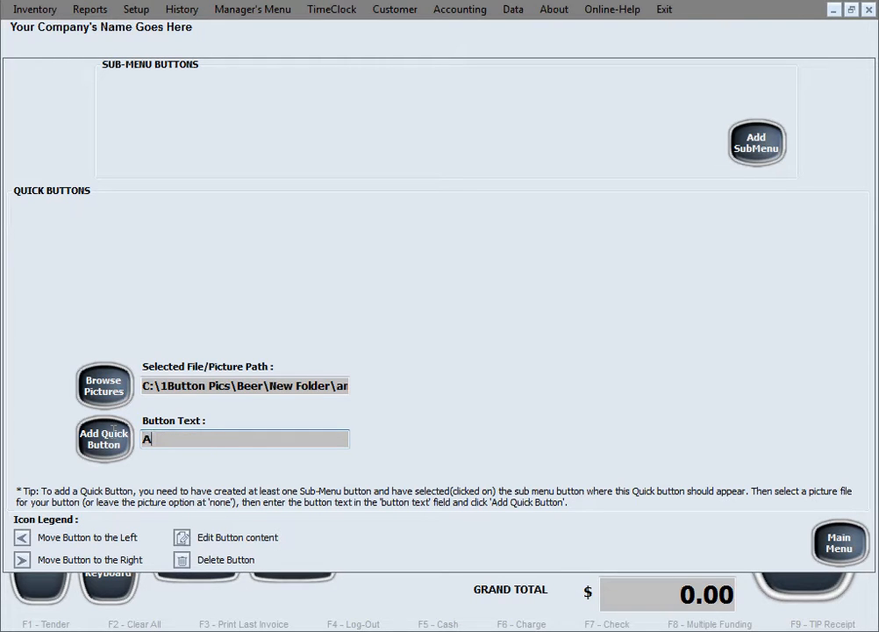
type("mstel")
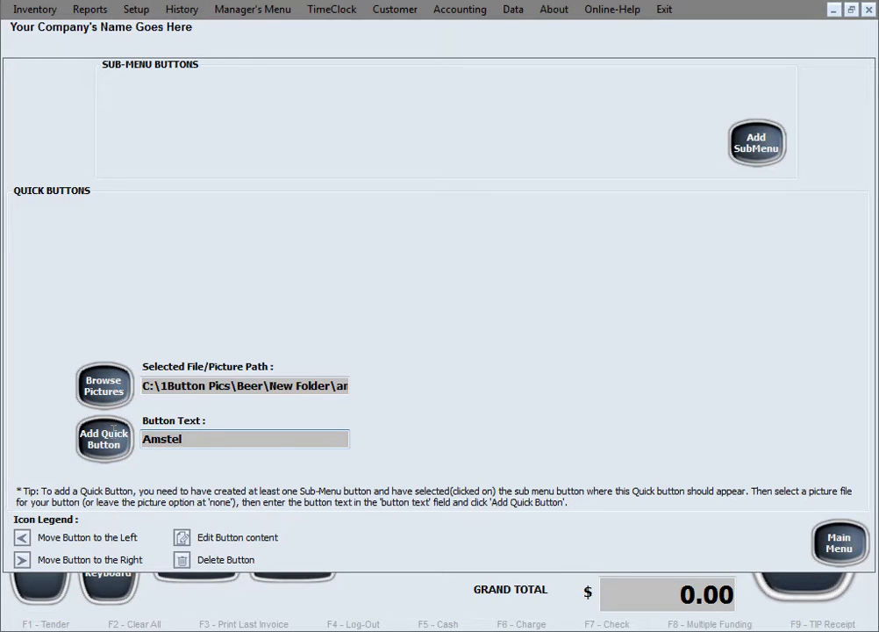
left_click(103, 438)
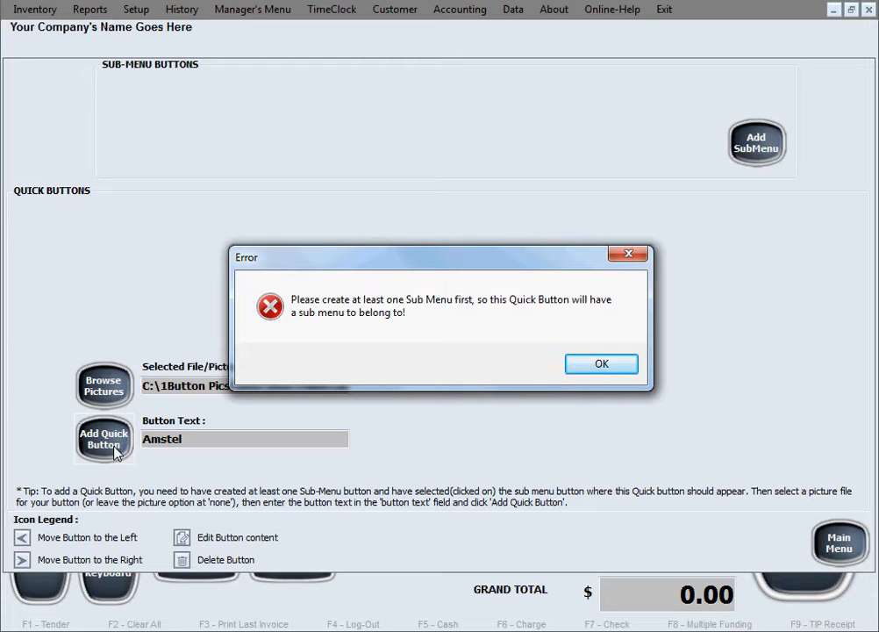
mouse_move(530, 397)
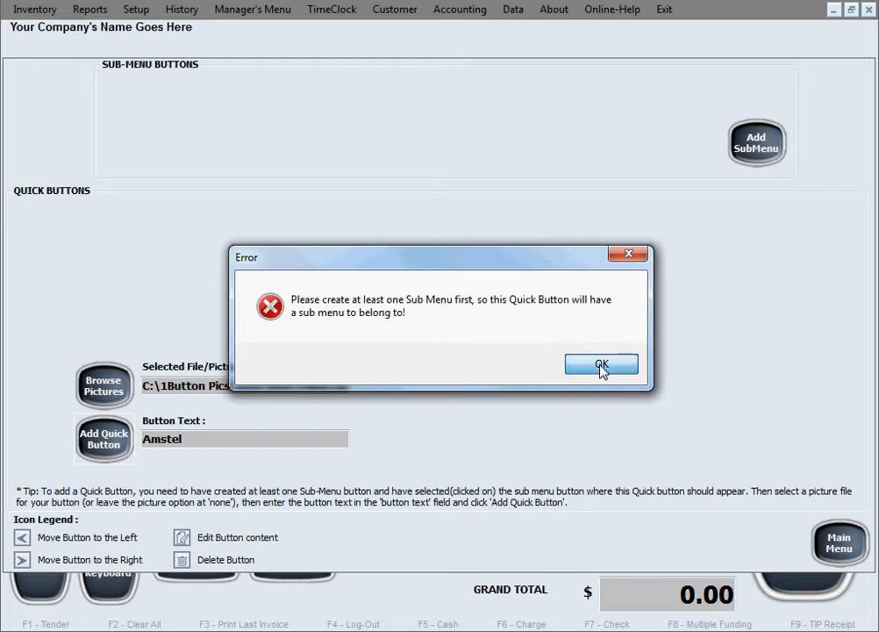
Step: Create a new sub-menu named Beer
left_click(602, 363)
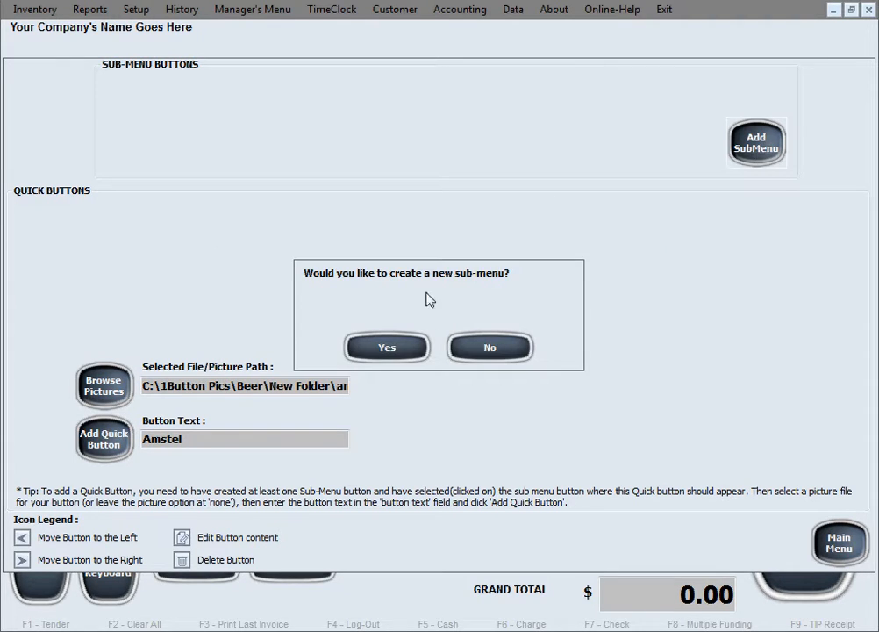
left_click(386, 347)
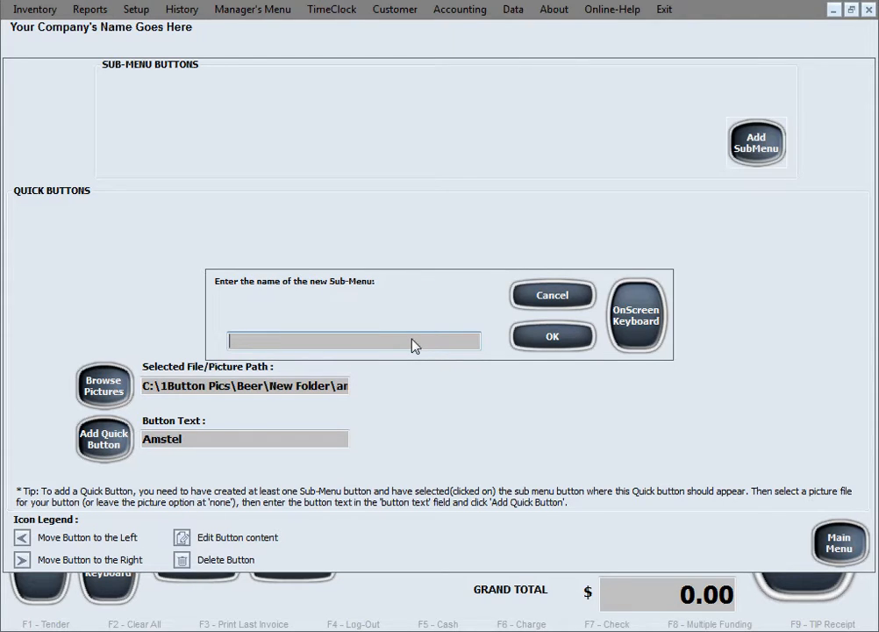
type("Beers")
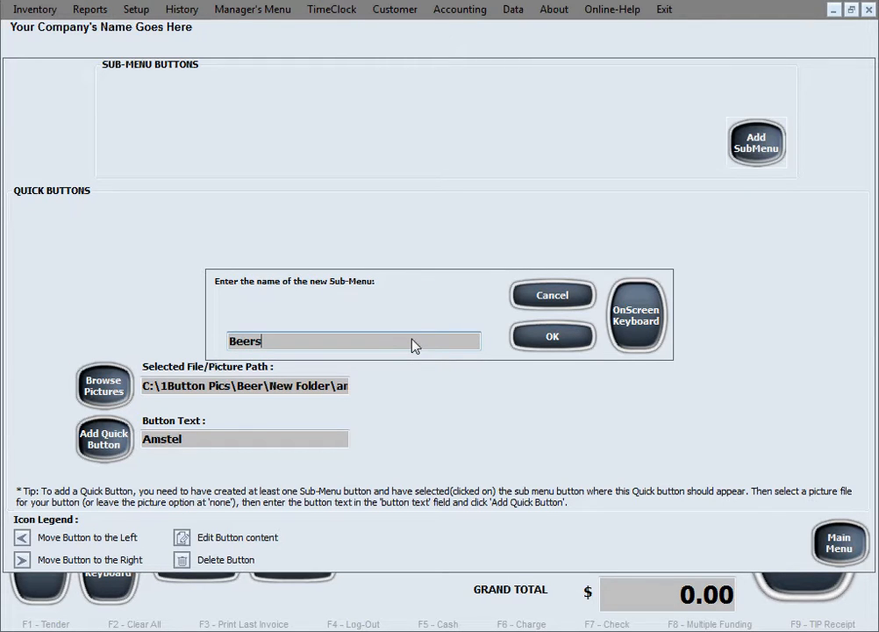
key("Backspace")
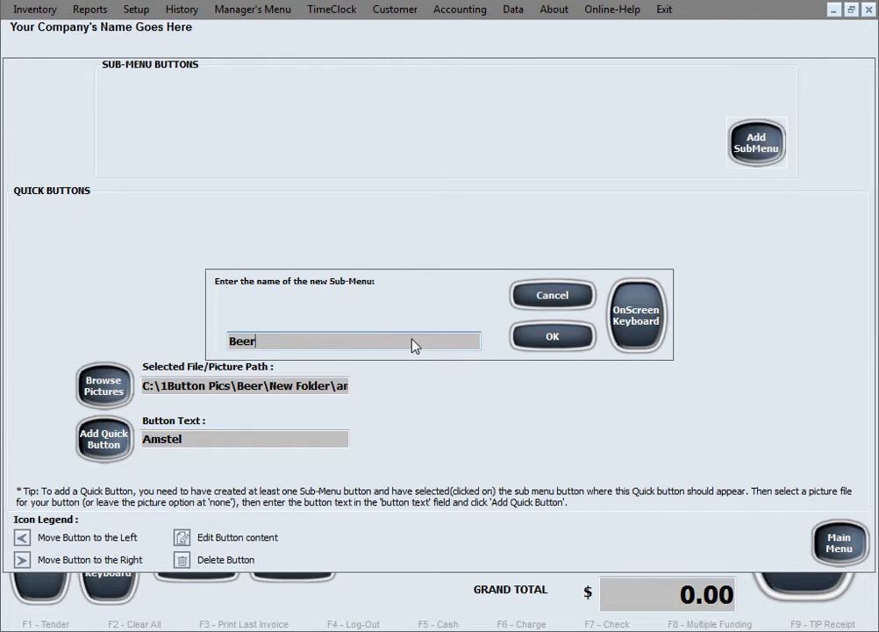
left_click(551, 337)
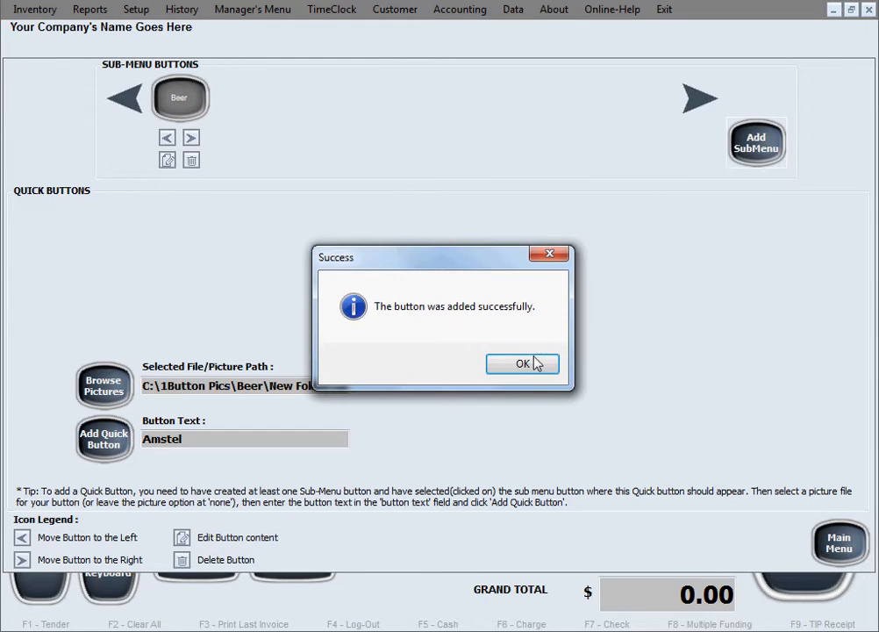
left_click(523, 363)
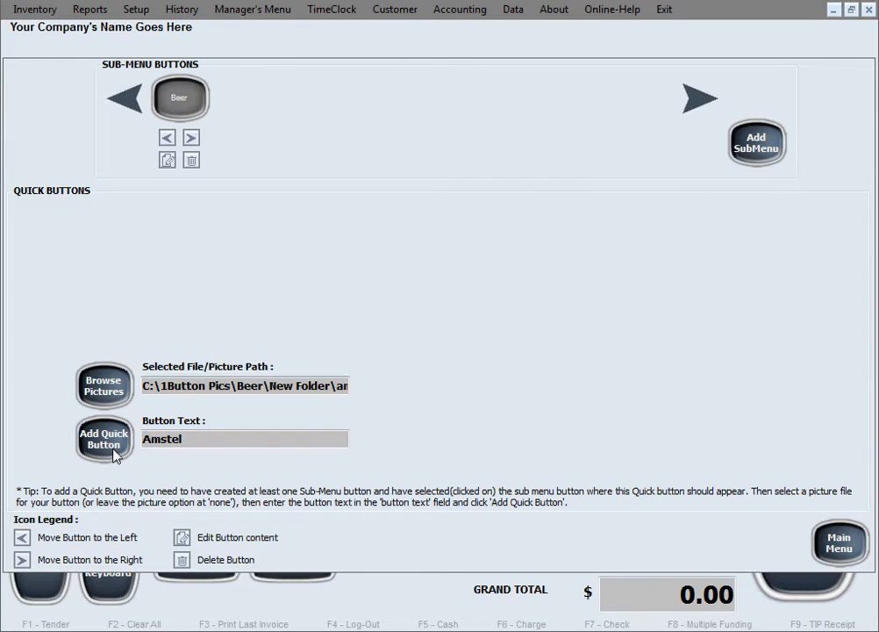
mouse_move(97, 458)
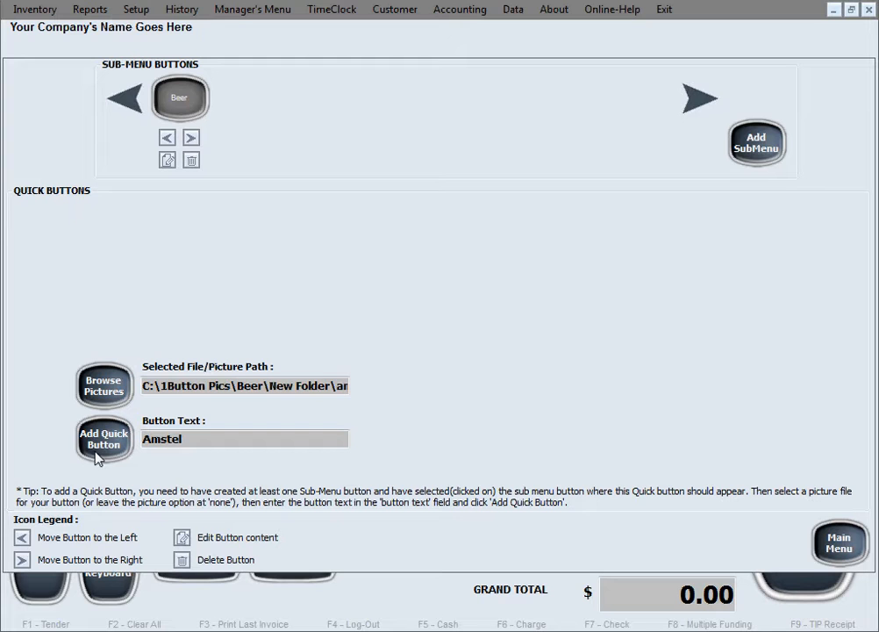
Step: Add the Amstel picture quick button under the Beer sub-menu
left_click(103, 439)
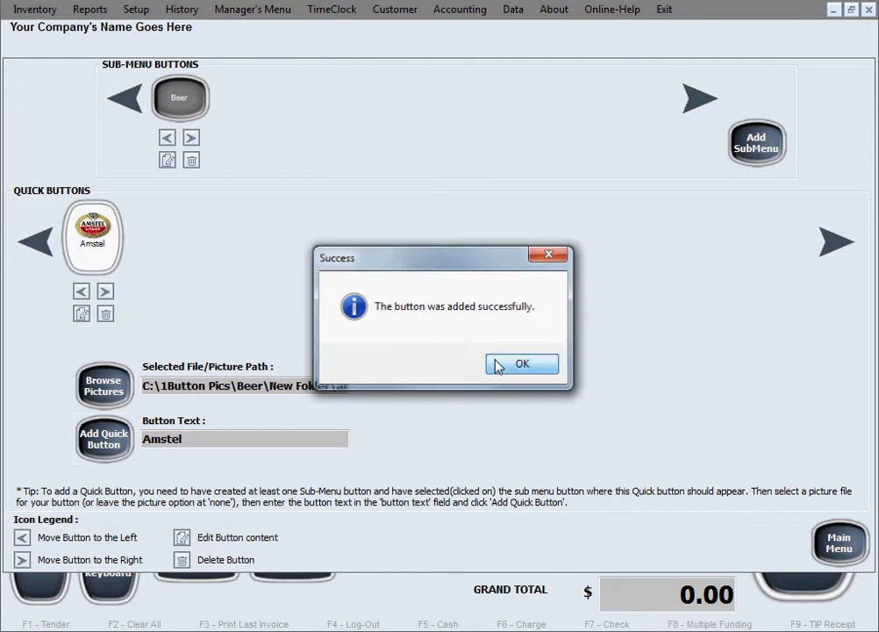
left_click(523, 363)
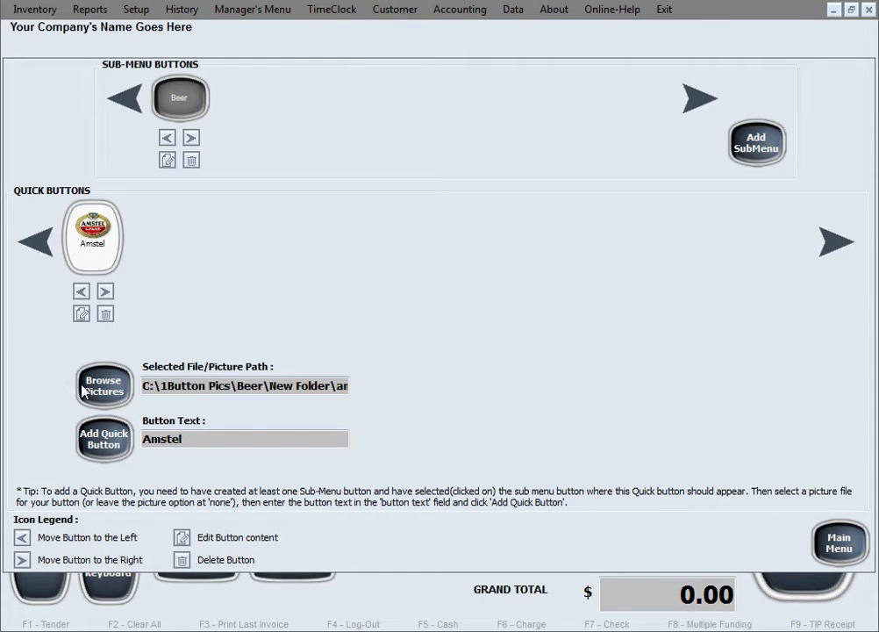
Step: Add a Bud Light picture quick button to the Beer sub-menu
left_click(102, 384)
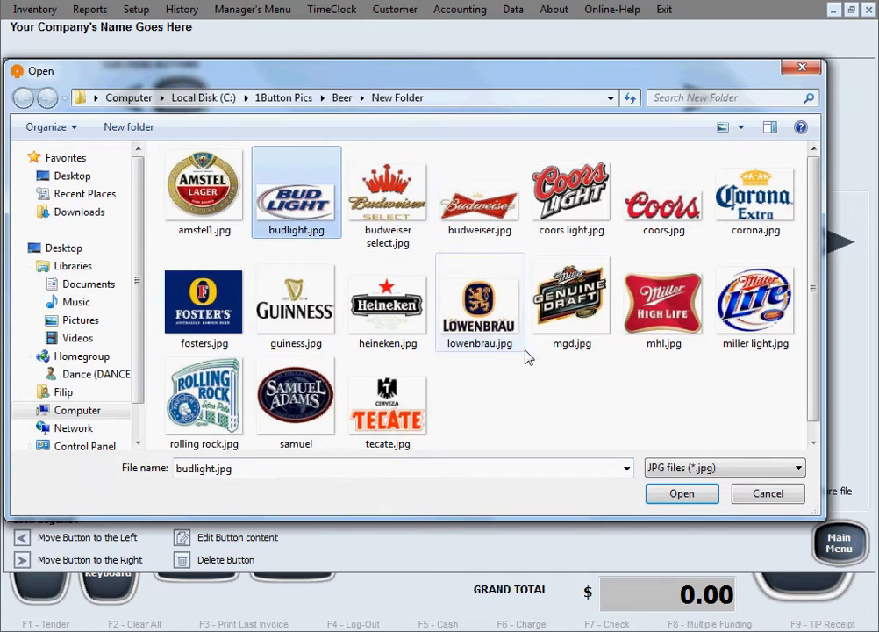
left_click(681, 493)
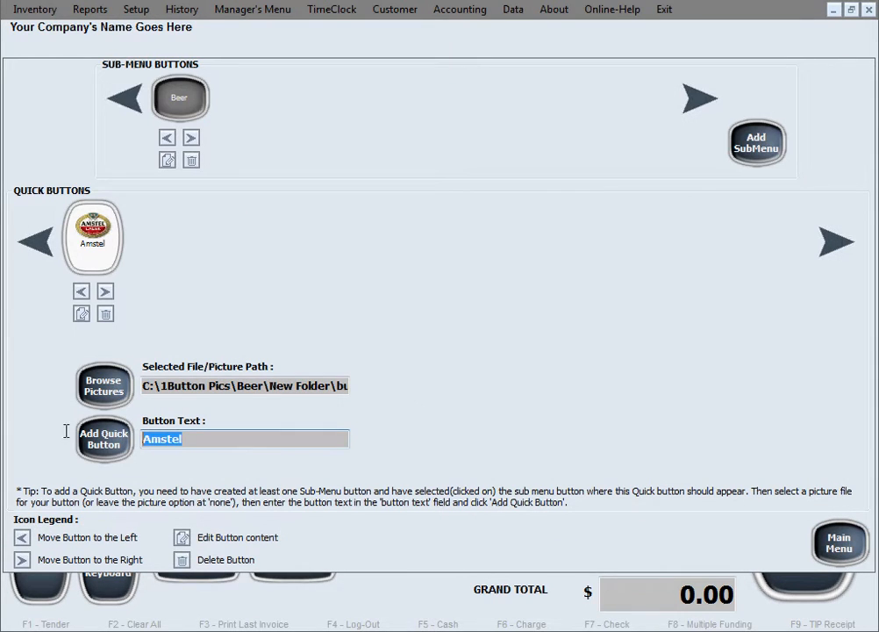
type("Bud")
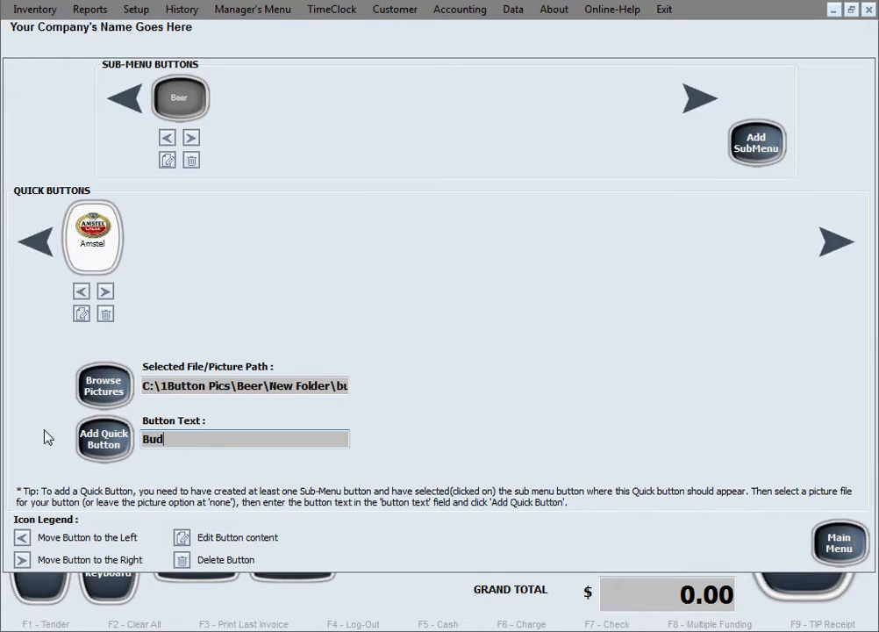
type("Light")
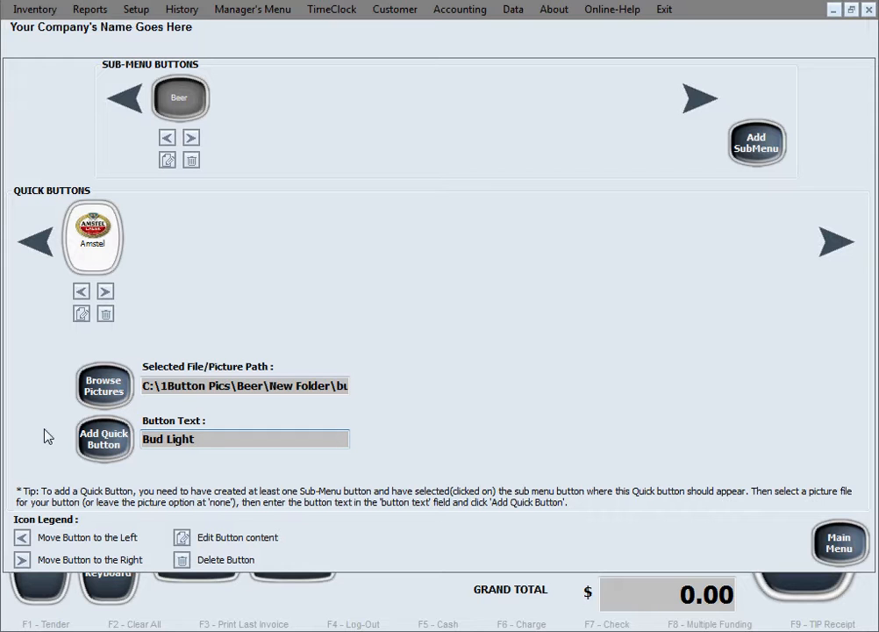
left_click(103, 439)
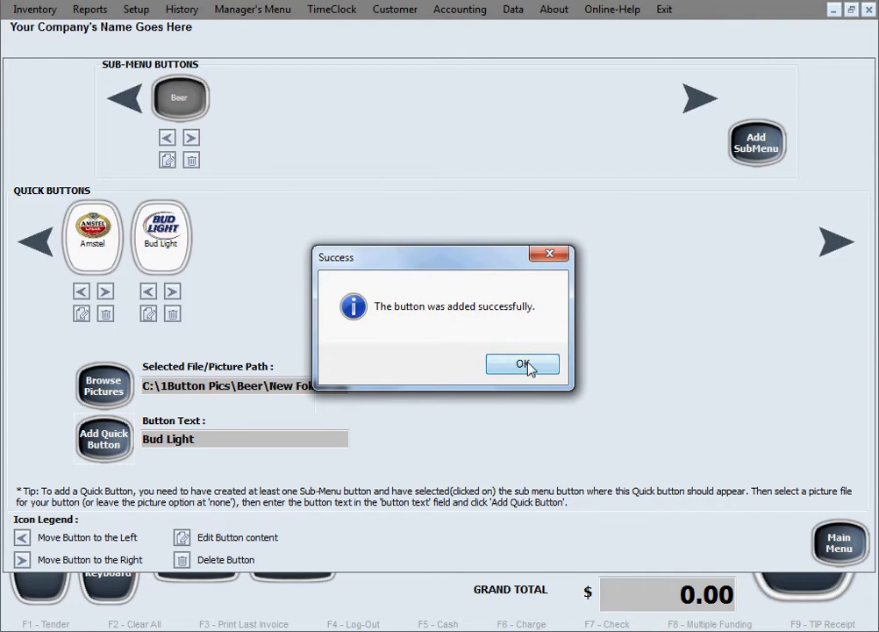
left_click(523, 363)
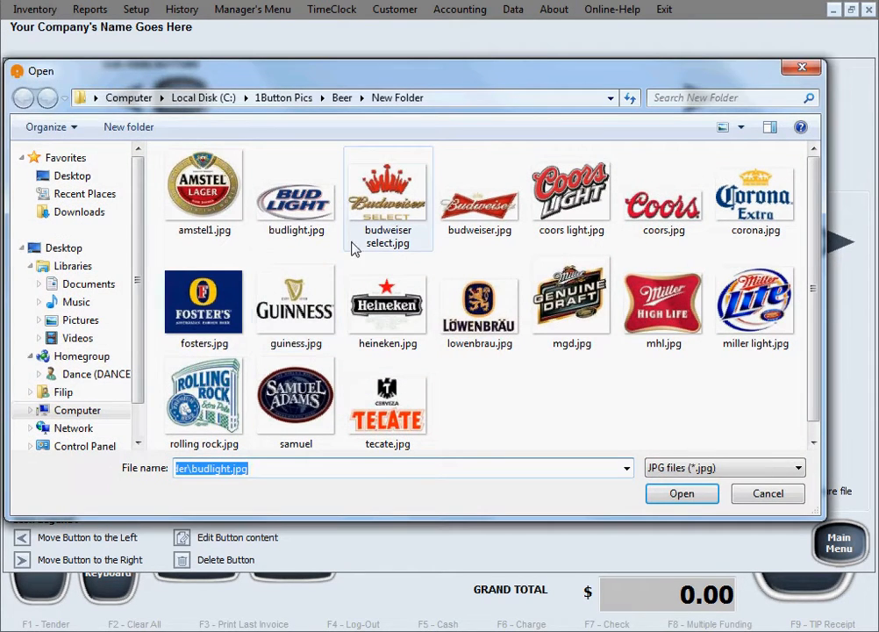
Step: Add a Bud Select picture button, then choose budweiser.jpg for the next button
left_click(680, 493)
type("Bud Select")
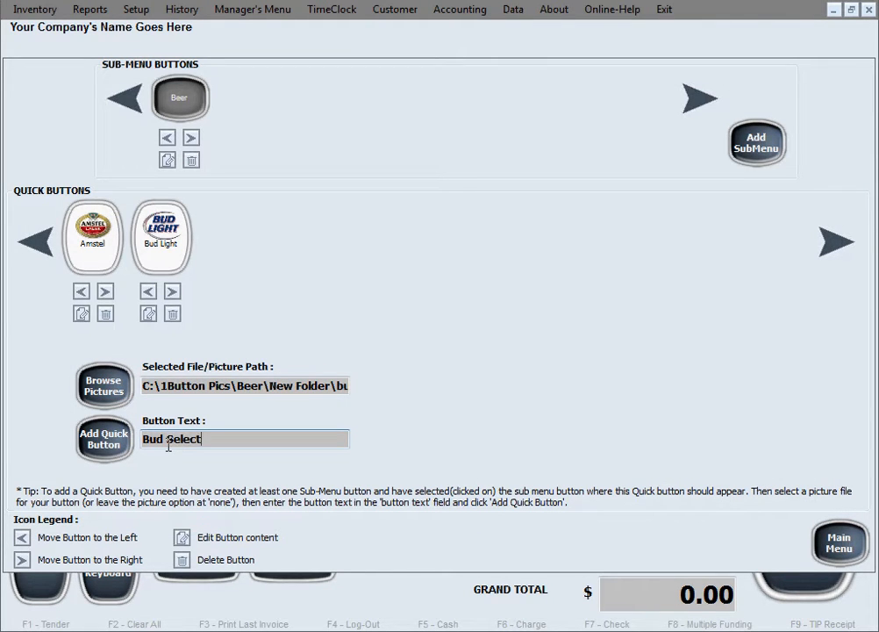
left_click(103, 438)
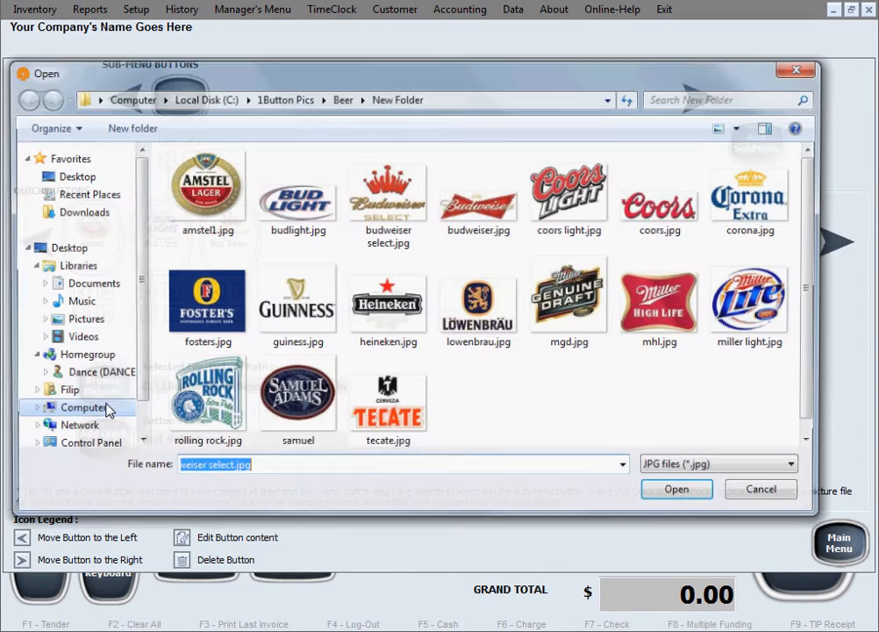
left_click(479, 191)
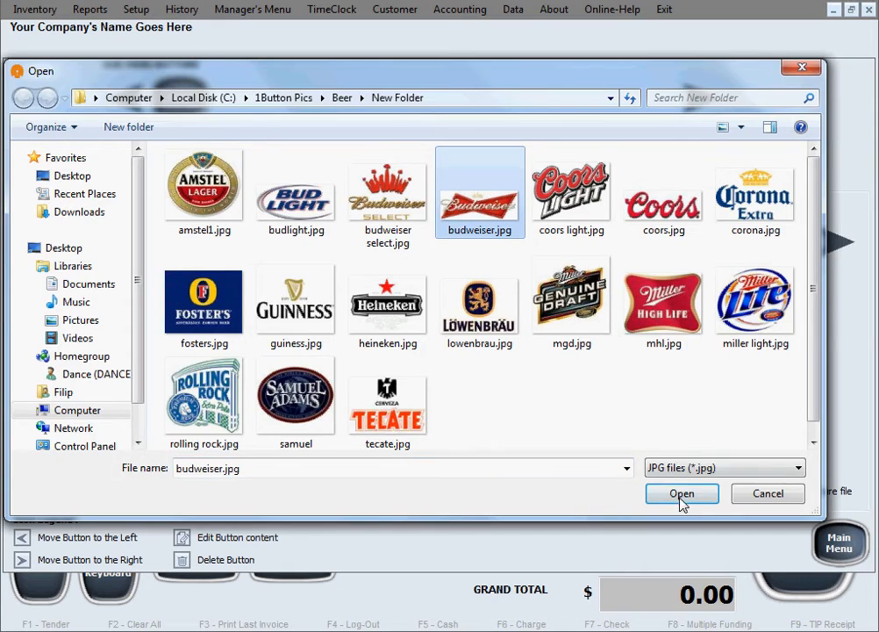
left_click(681, 493)
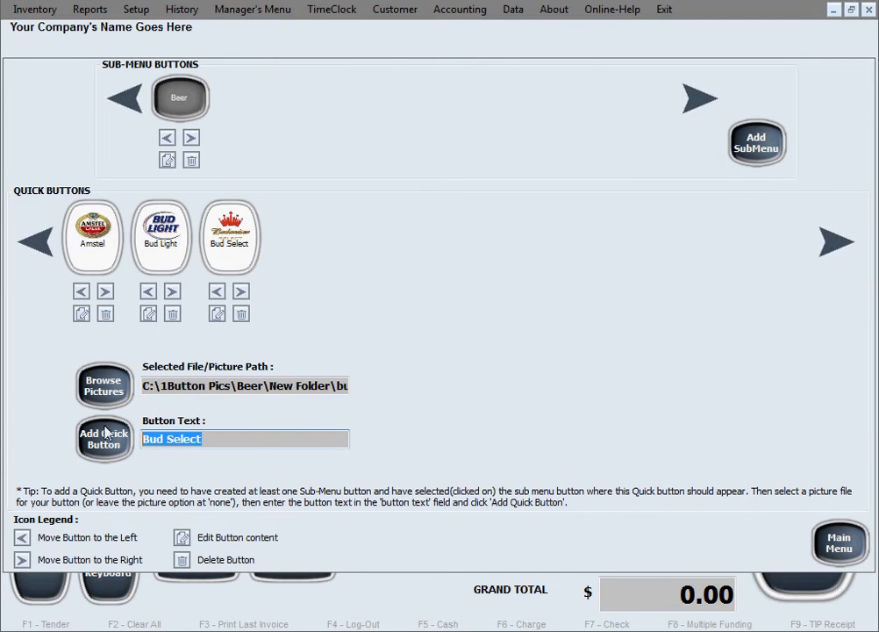
Step: Add the Budweiser picture quick button to the beer buttons
type("Bud")
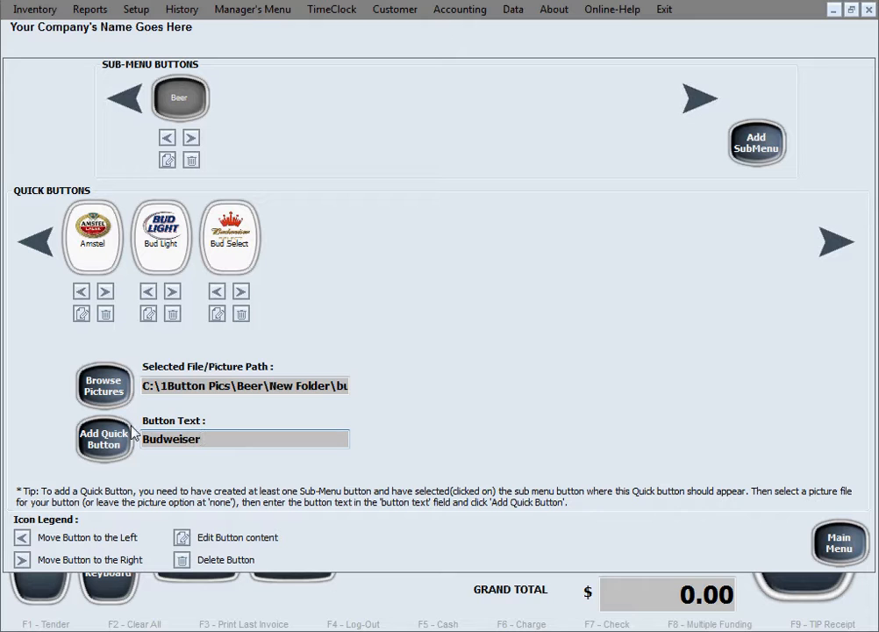
left_click(103, 439)
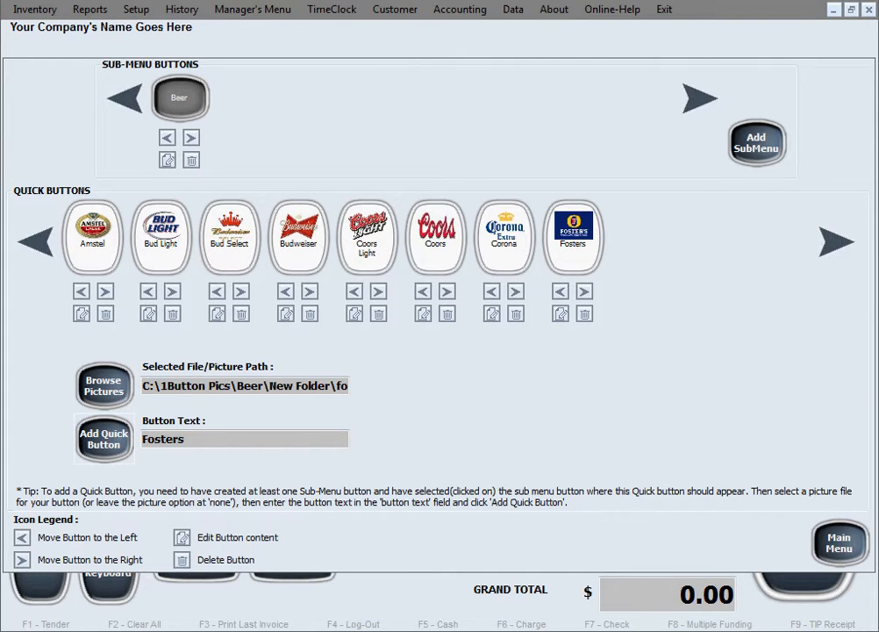
left_click(104, 439)
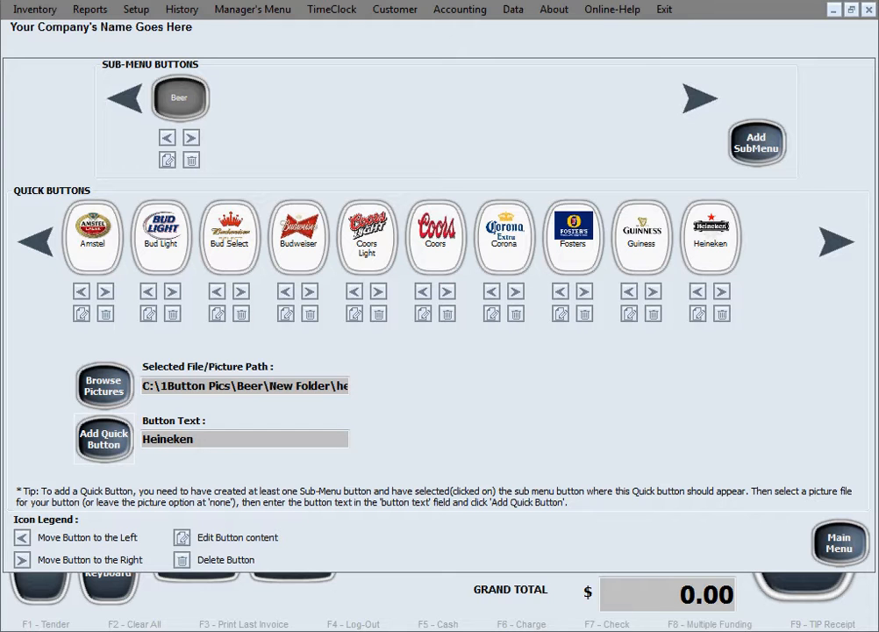
Step: Add a Lowenbrau quick button with the lowenbrau.jpg logo picture
left_click(103, 384)
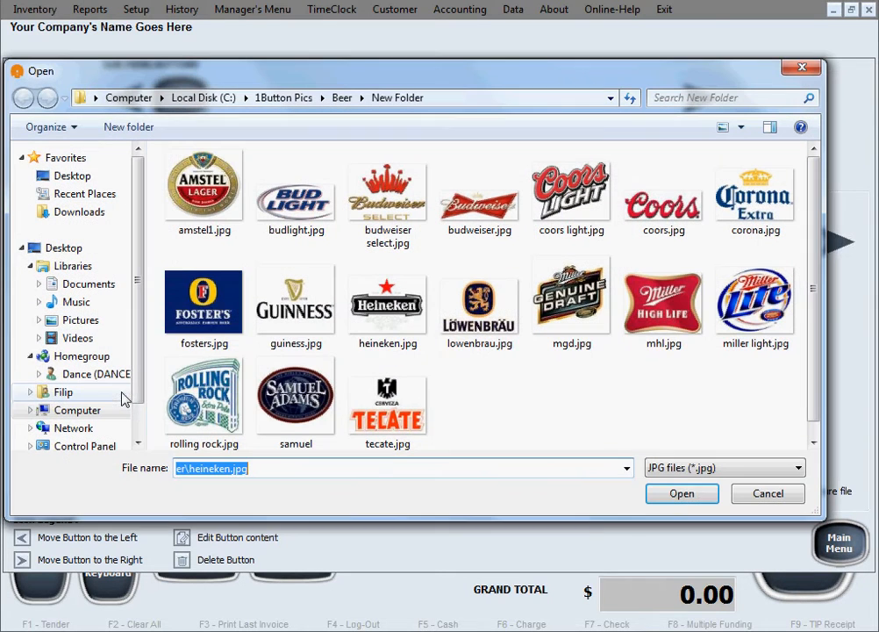
left_click(479, 302)
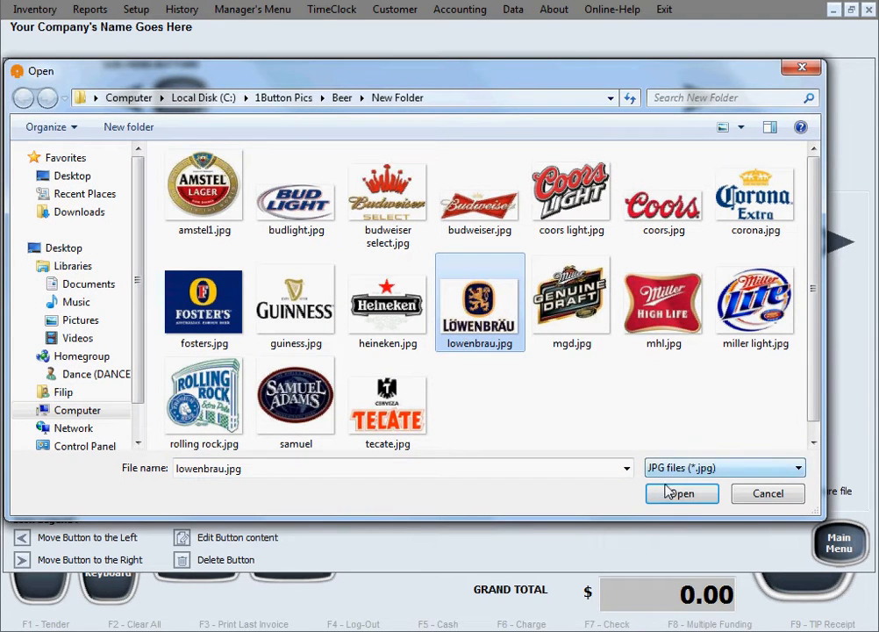
left_click(681, 493)
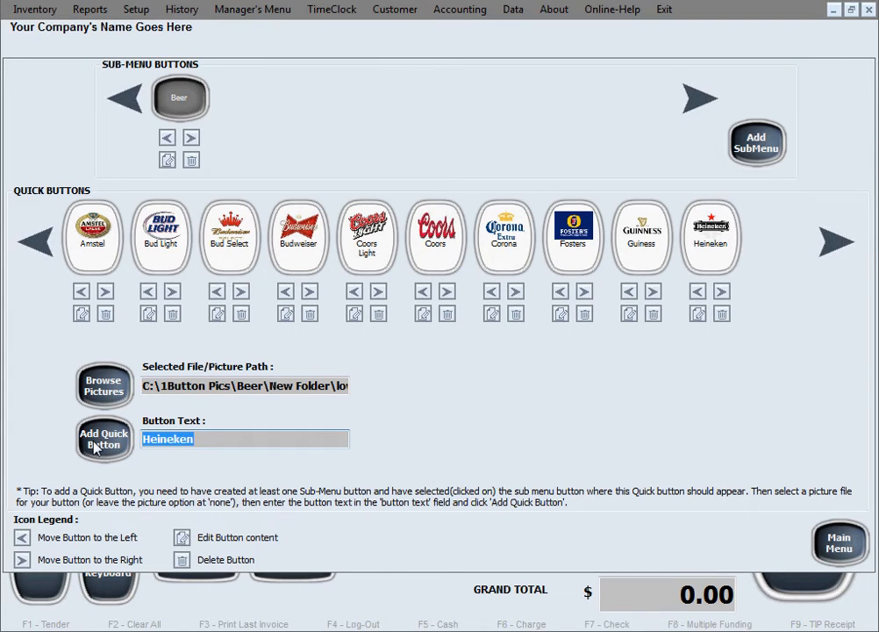
type("Lowenbr")
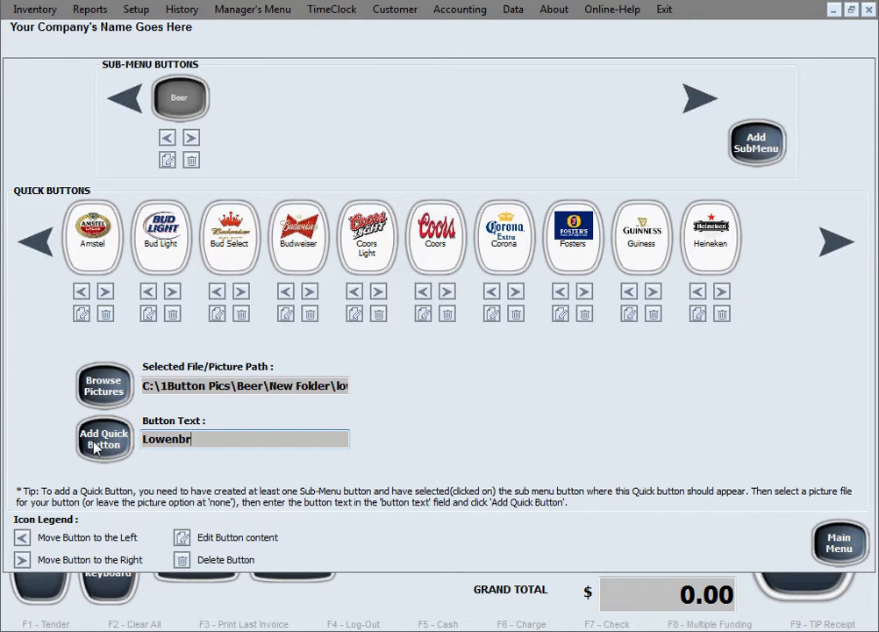
left_click(103, 439)
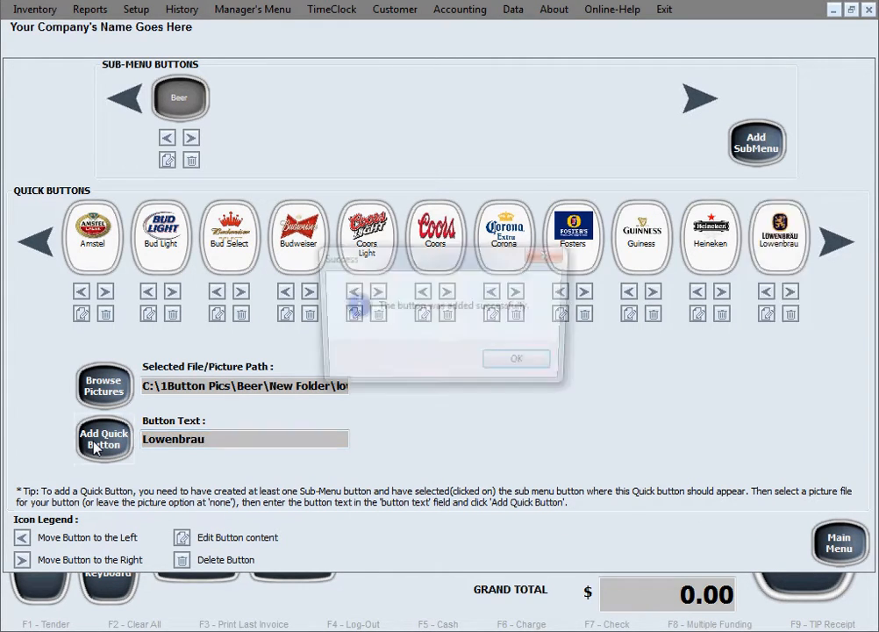
left_click(516, 358)
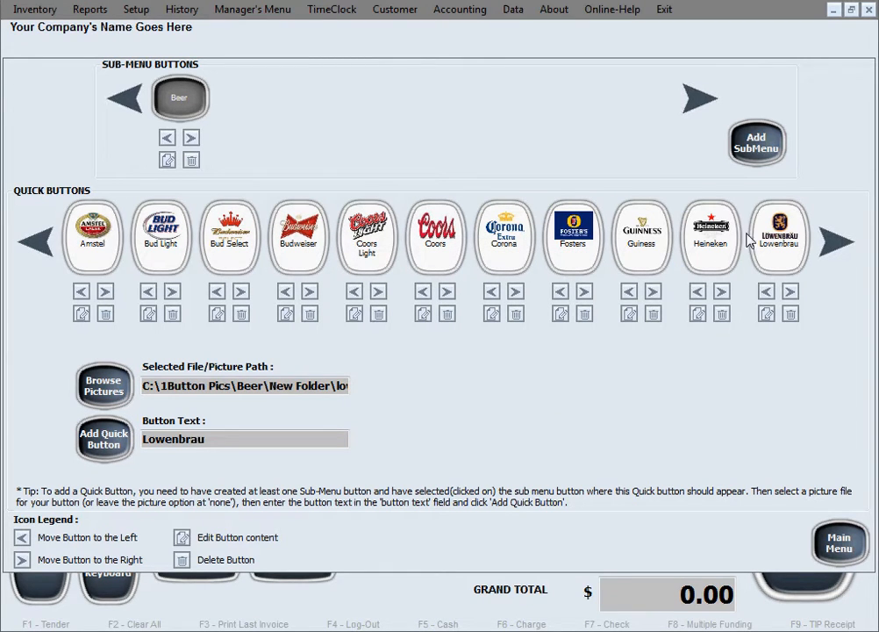
mouse_move(751, 275)
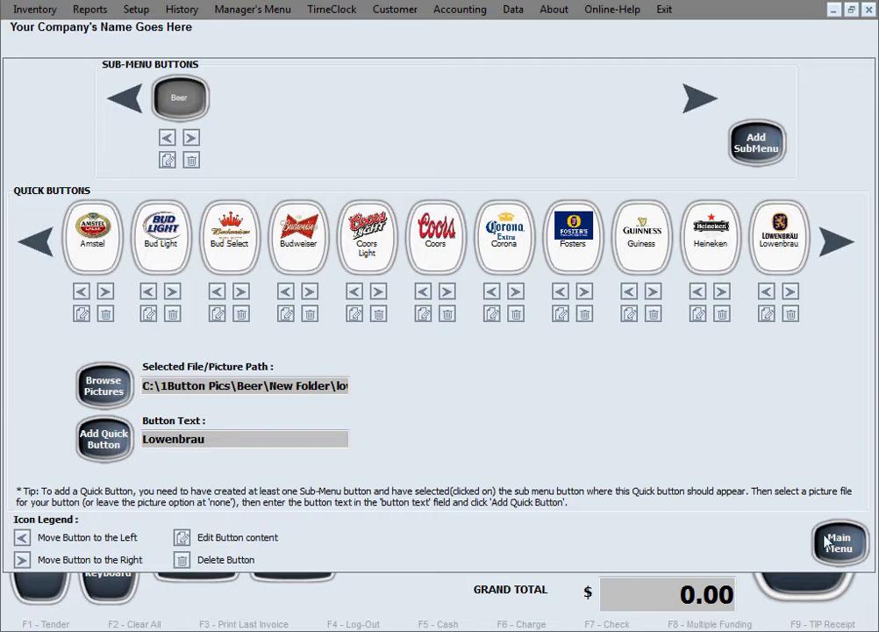
Step: Return to the sales screen now showing the Beer sub-menu quick buttons
left_click(839, 542)
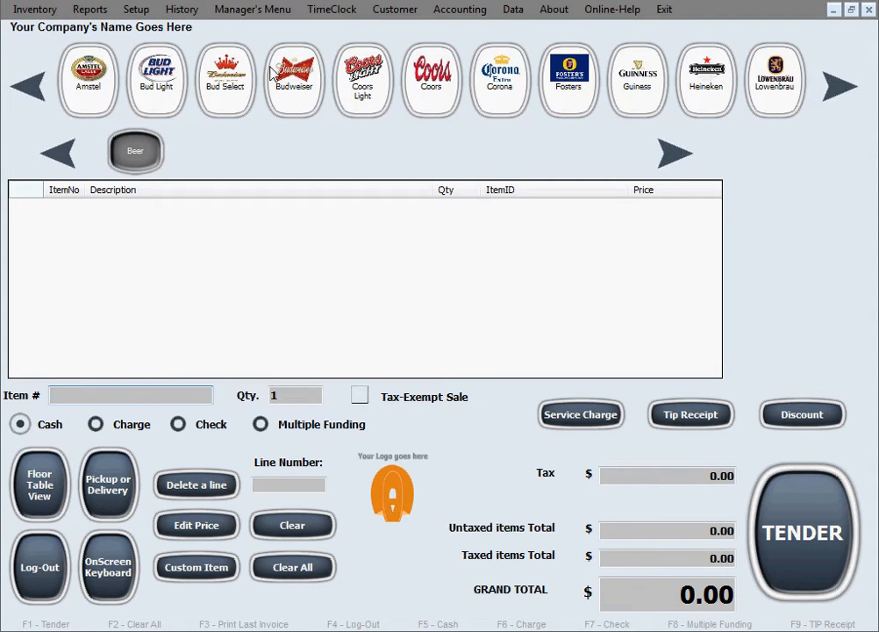
mouse_move(786, 100)
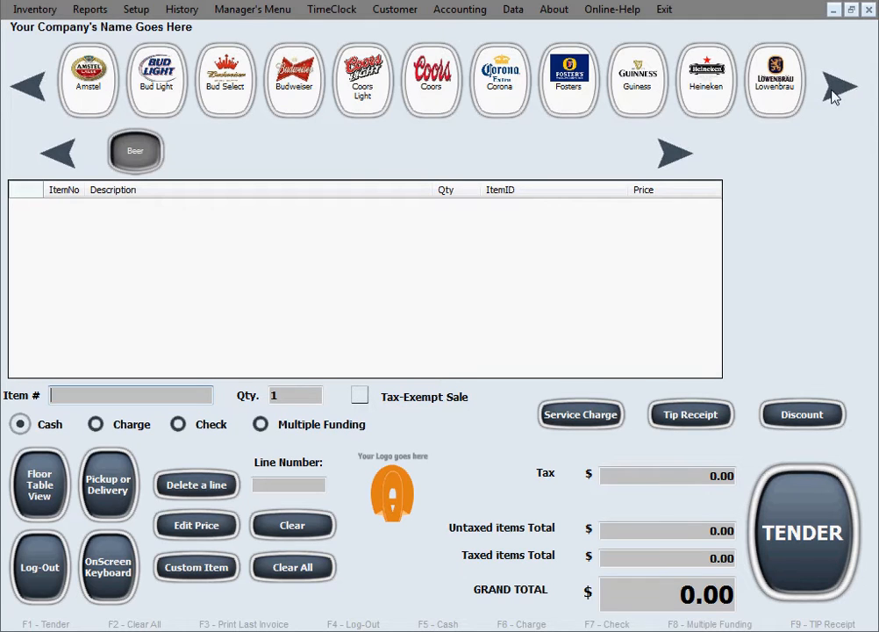
mouse_move(21, 86)
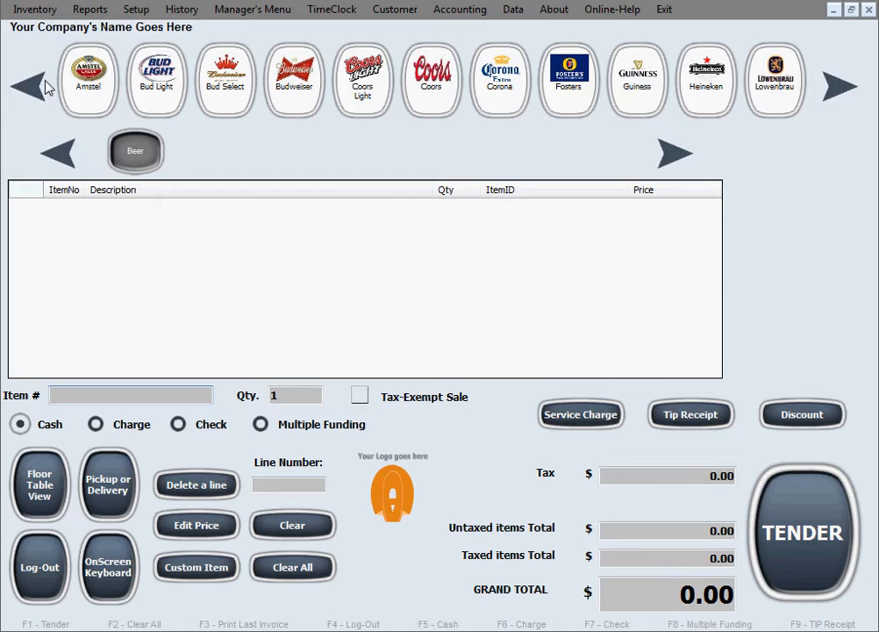
mouse_move(46, 149)
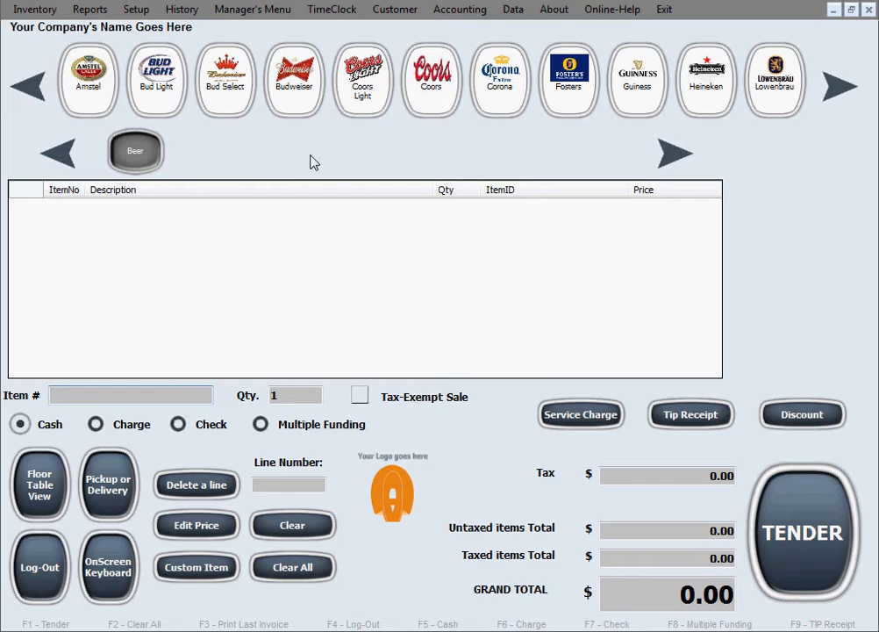
mouse_move(284, 143)
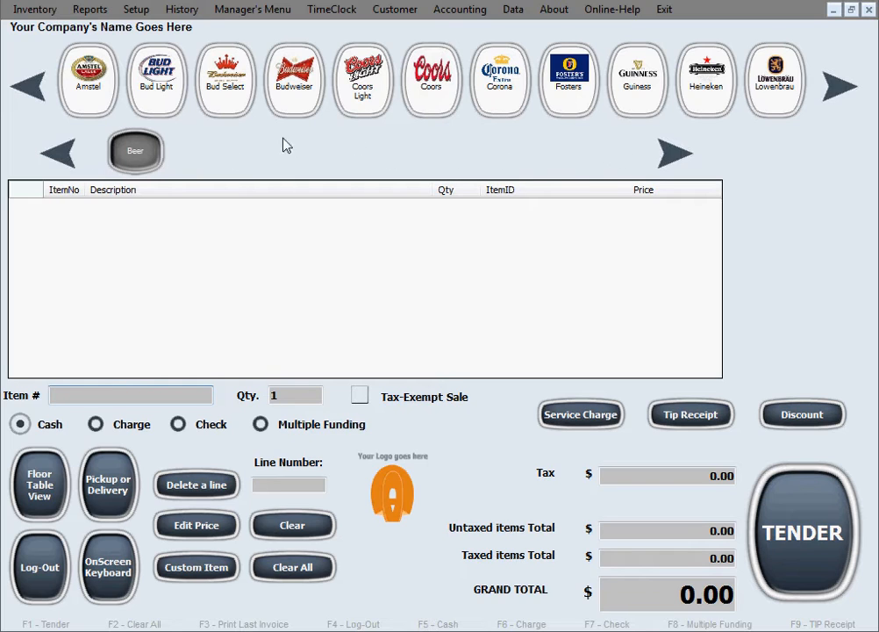
mouse_move(186, 144)
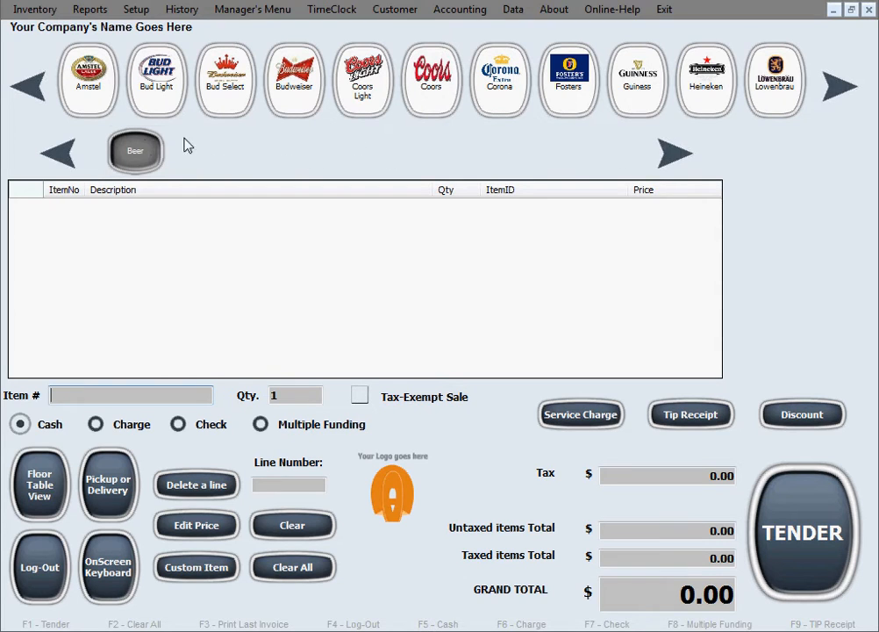
mouse_move(640, 154)
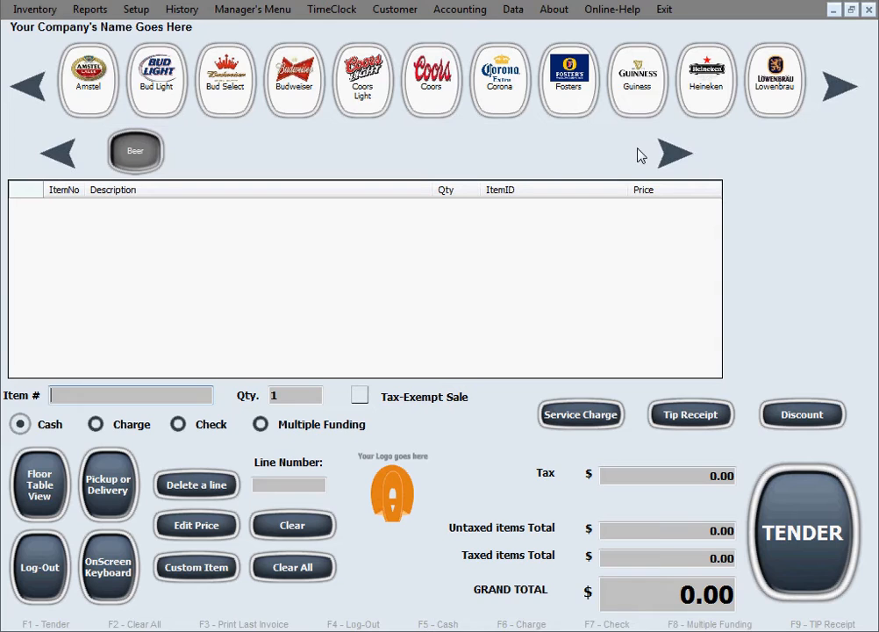
mouse_move(151, 162)
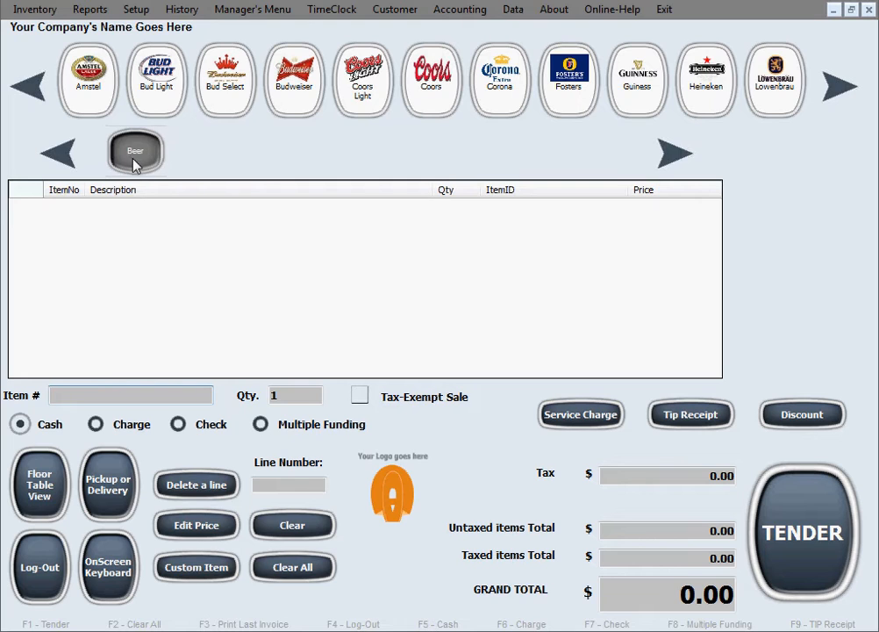
mouse_move(746, 101)
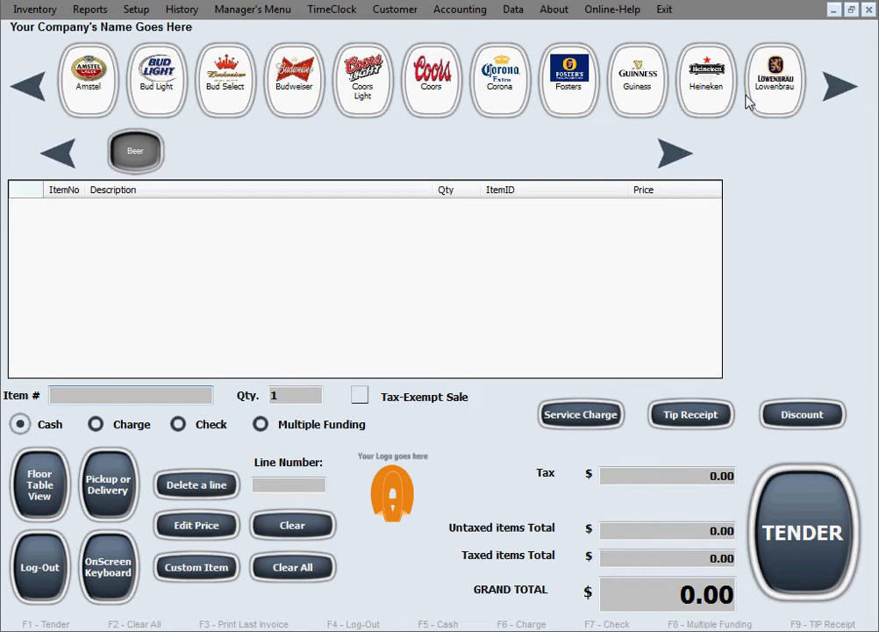
mouse_move(253, 158)
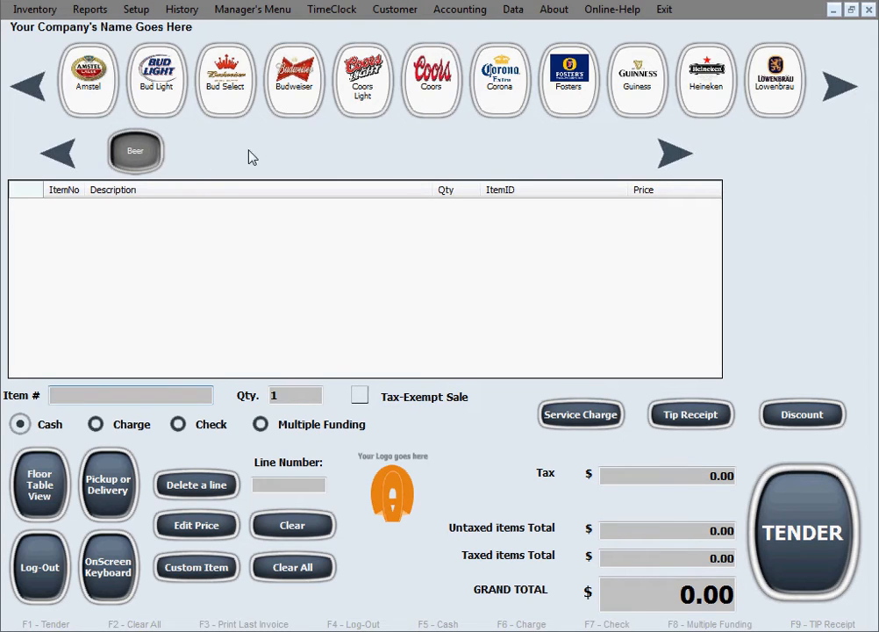
mouse_move(207, 95)
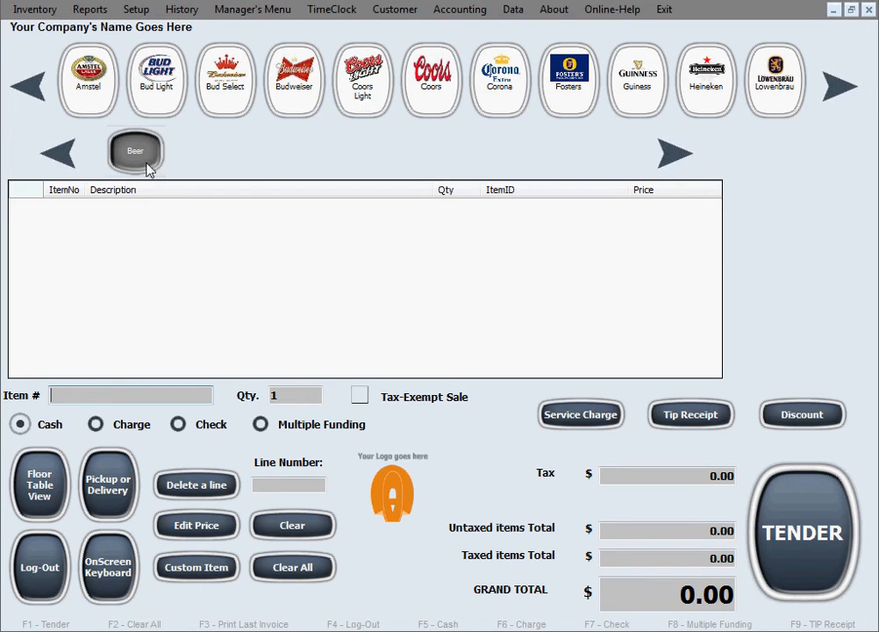
mouse_move(316, 172)
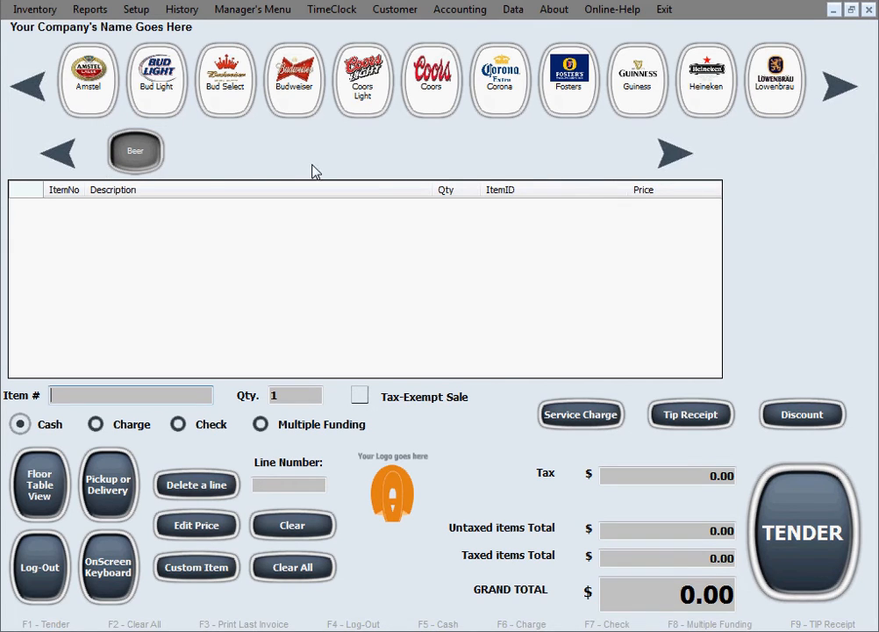
mouse_move(642, 169)
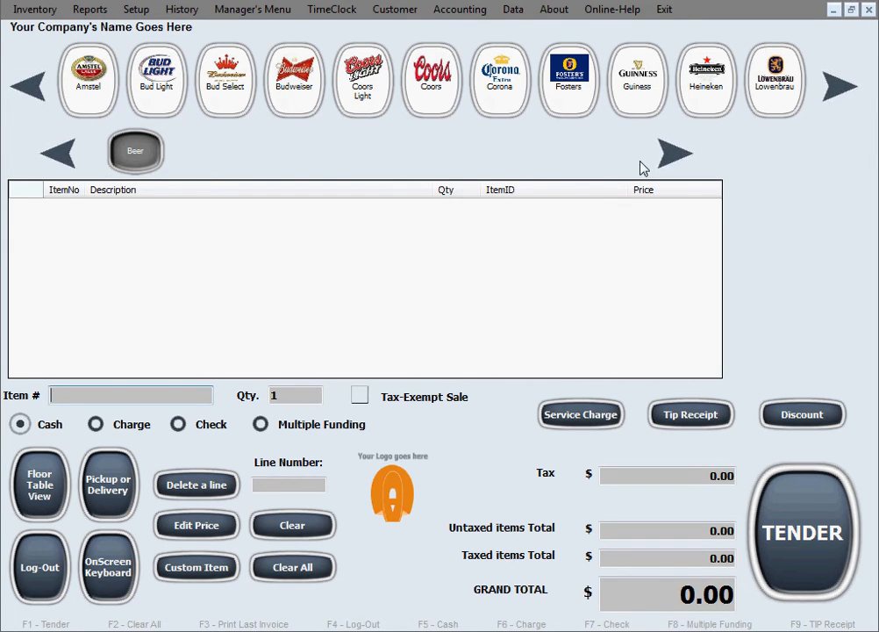
mouse_move(663, 147)
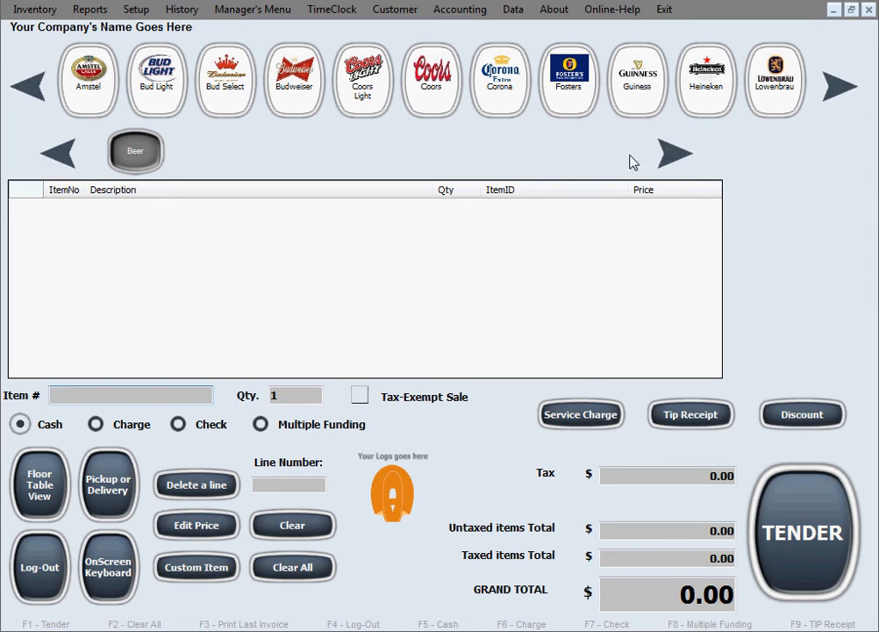
mouse_move(70, 167)
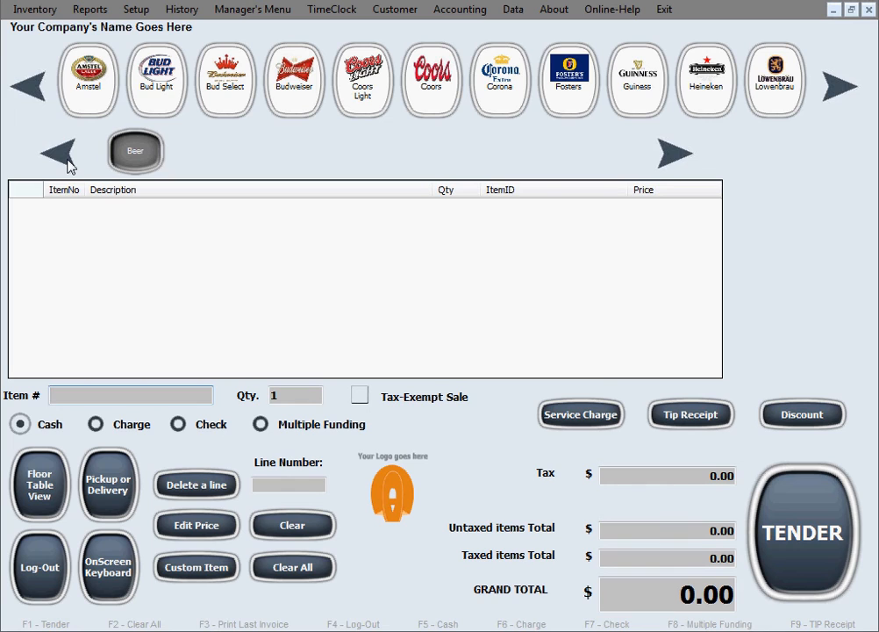
mouse_move(236, 172)
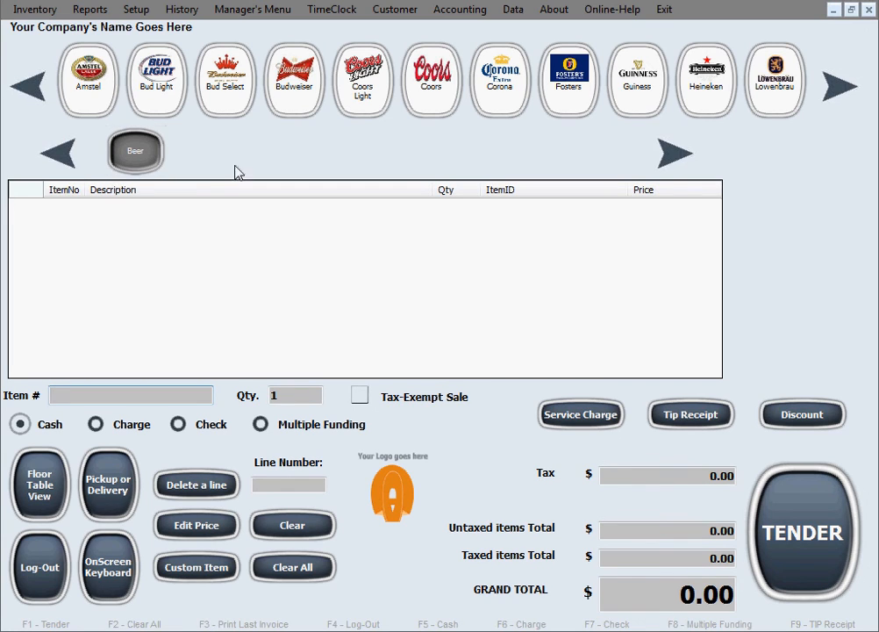
mouse_move(814, 235)
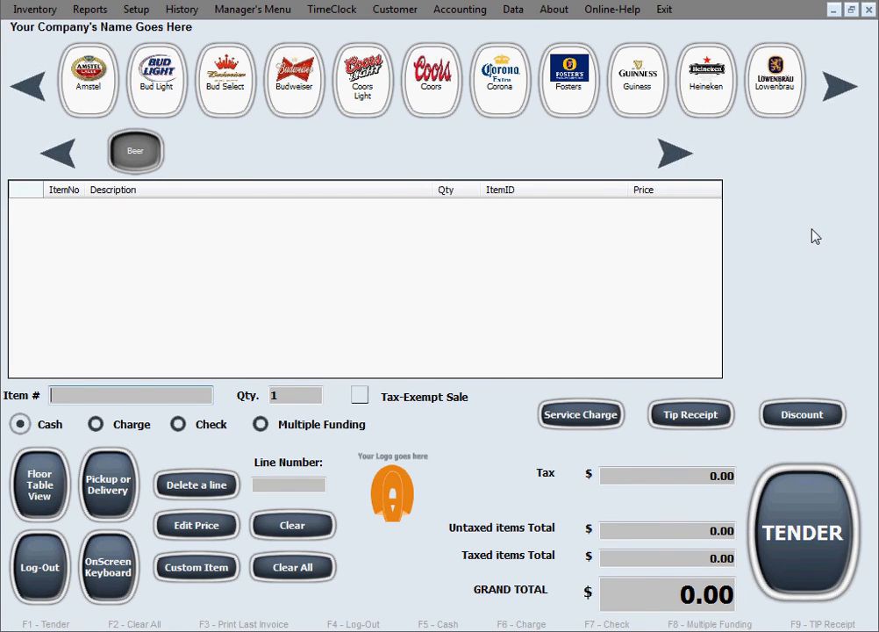